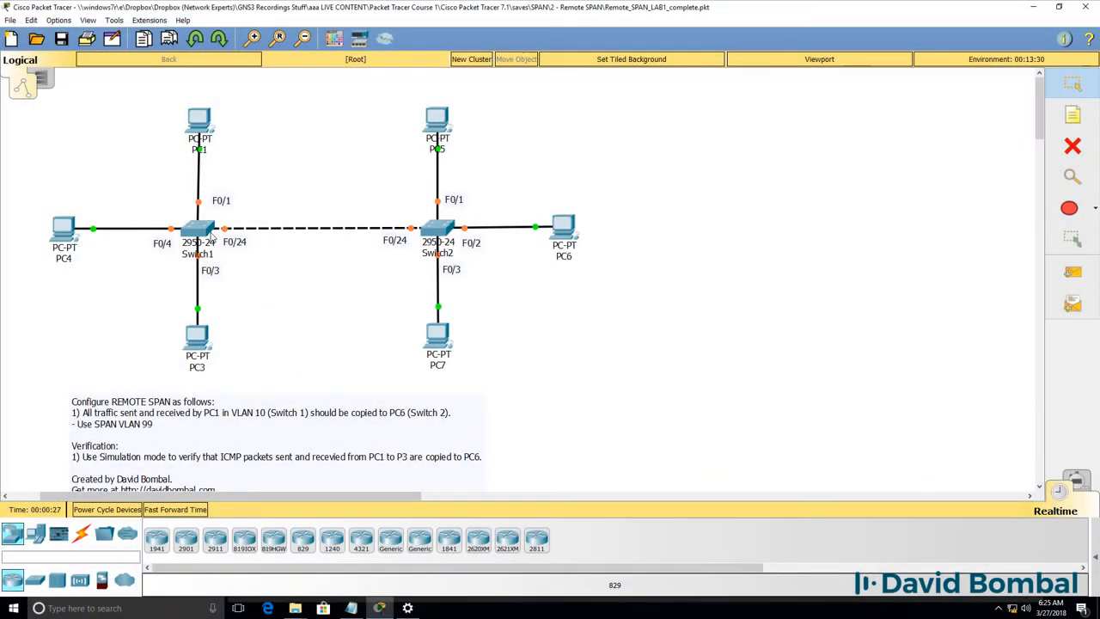
{"action": "mouse_move", "coordinate": [247, 212]}
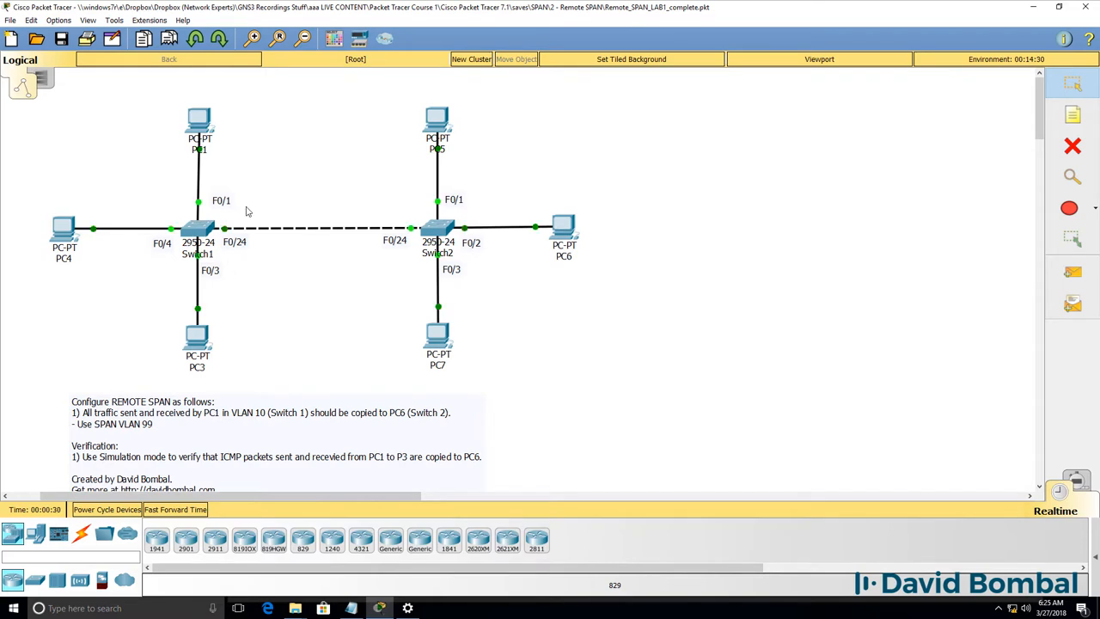
Open Switch1's device window on its CLI tab to show the boot messages.
{"action": "double_click", "coordinate": [198, 232]}
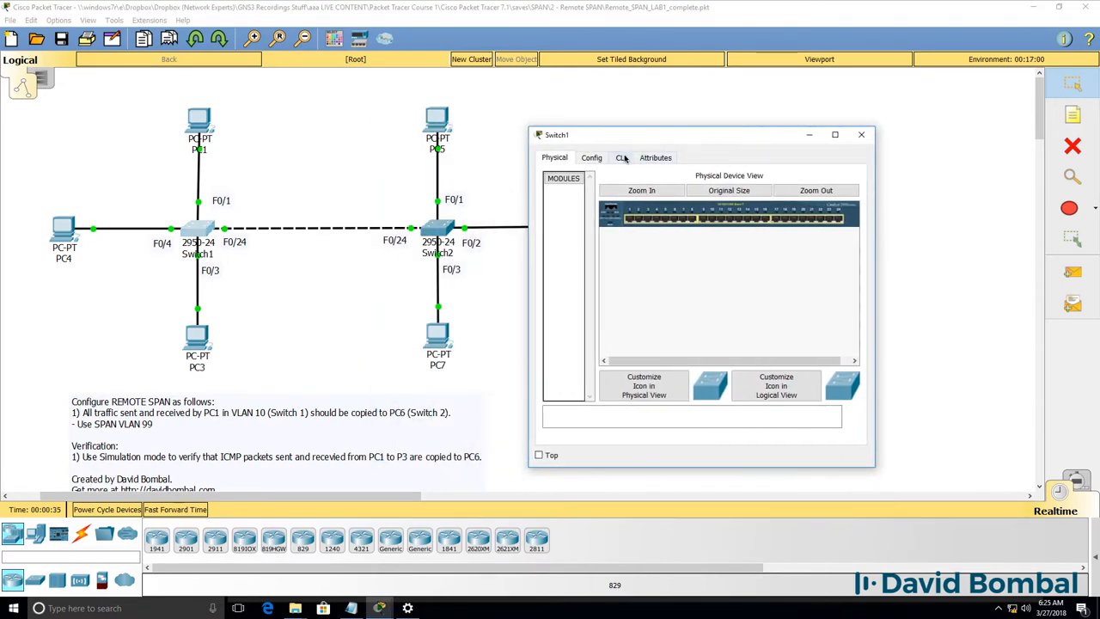
{"action": "left_click", "coordinate": [622, 157]}
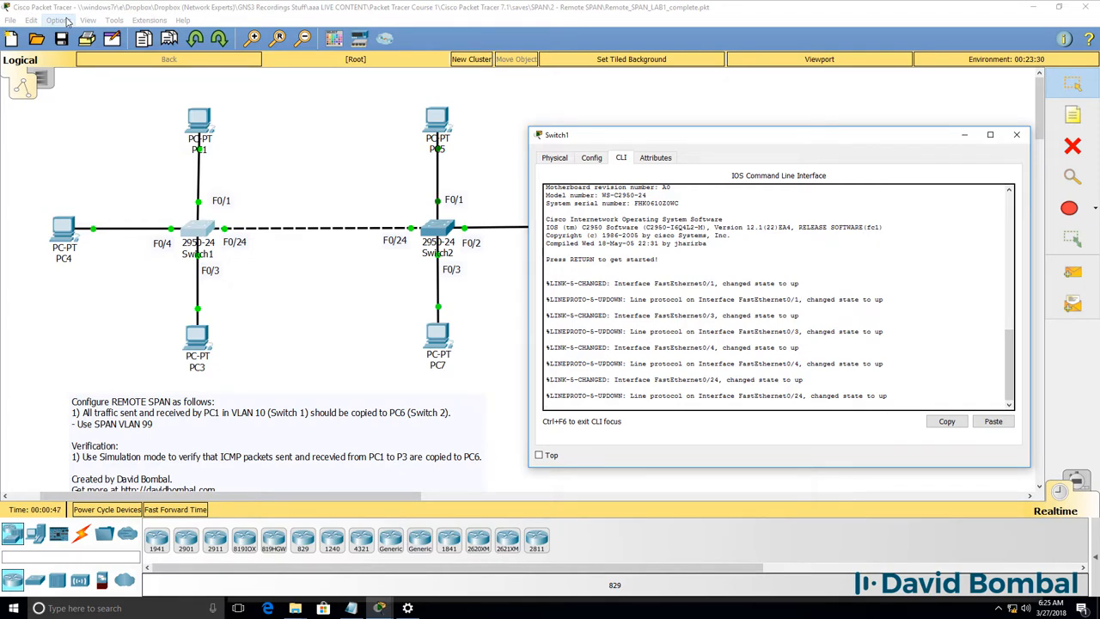
Confirm the CLI font size is 20 in Preferences' Font tab and close it.
{"action": "left_click", "coordinate": [55, 20]}
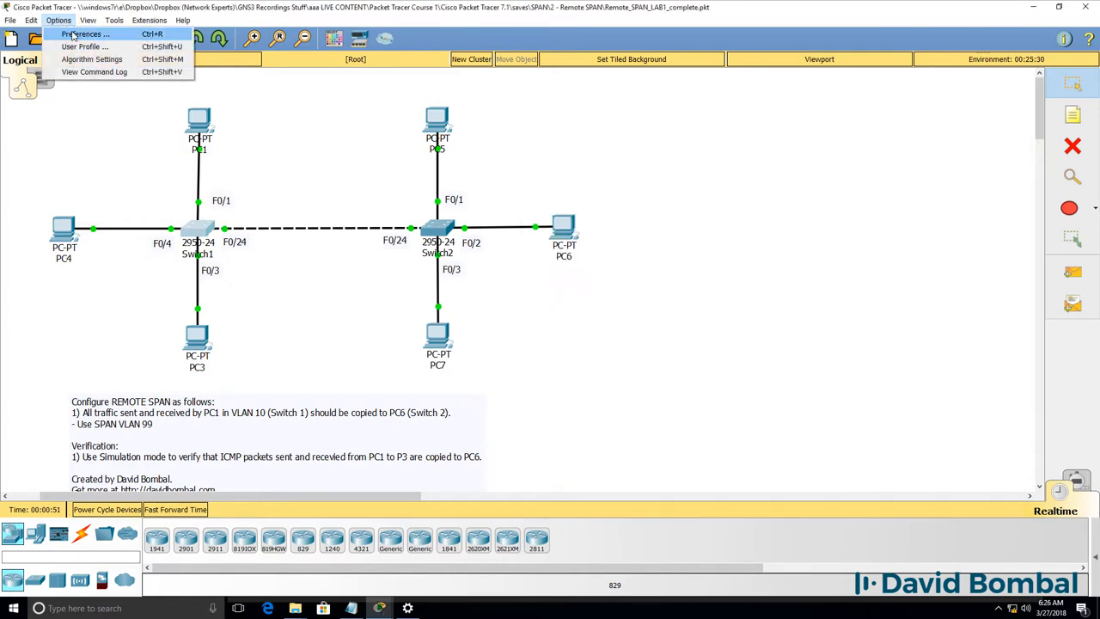
{"action": "left_click", "coordinate": [89, 33]}
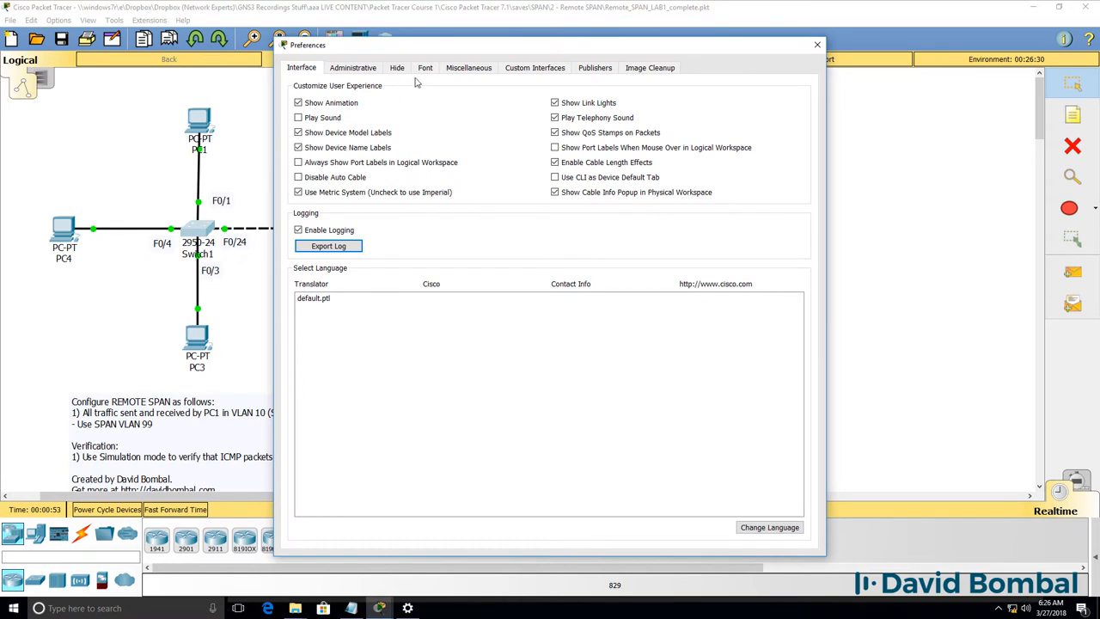
{"action": "left_click", "coordinate": [429, 67]}
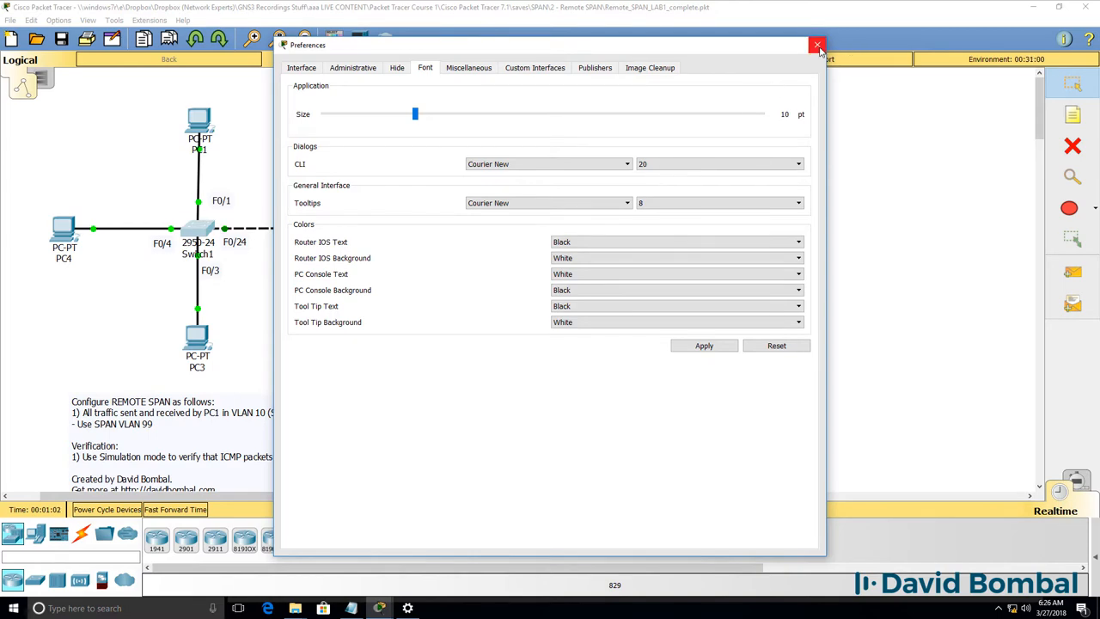
{"action": "left_click", "coordinate": [816, 44]}
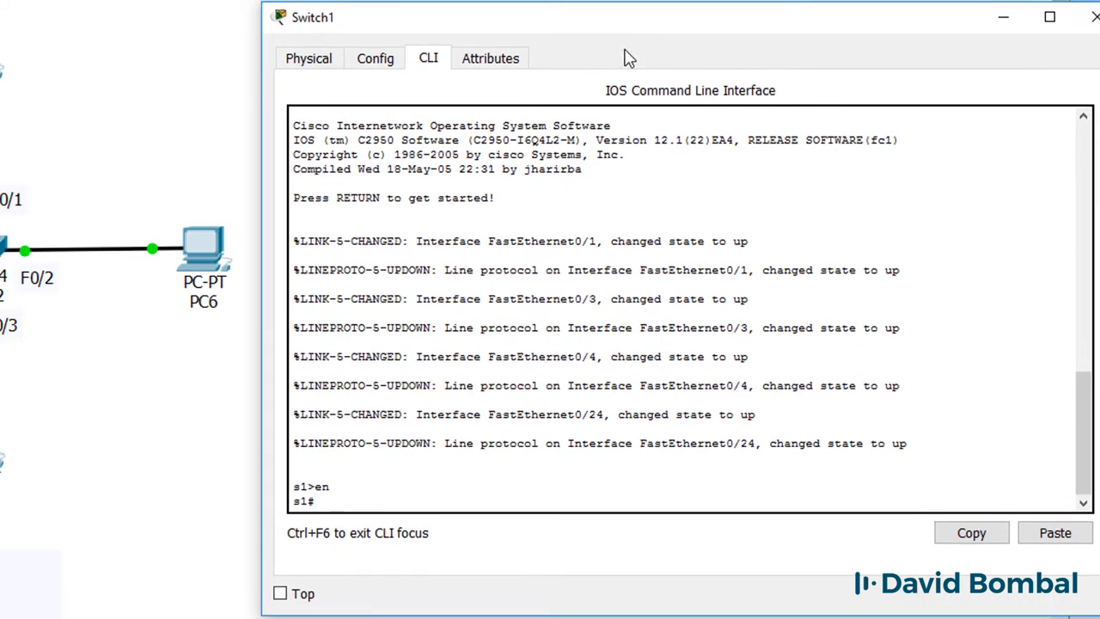
Check Switch1's existing monitor sessions with 'sh run | i mon' and 'show monitor'.
{"action": "type", "text": "sh run"}
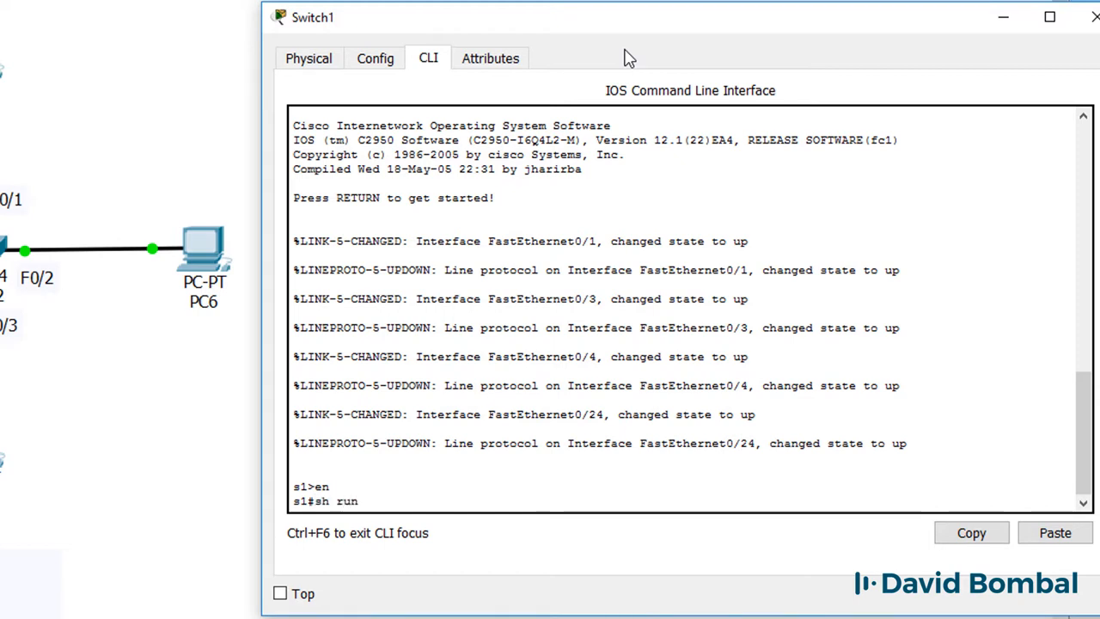
{"action": "type", "text": "| i mon"}
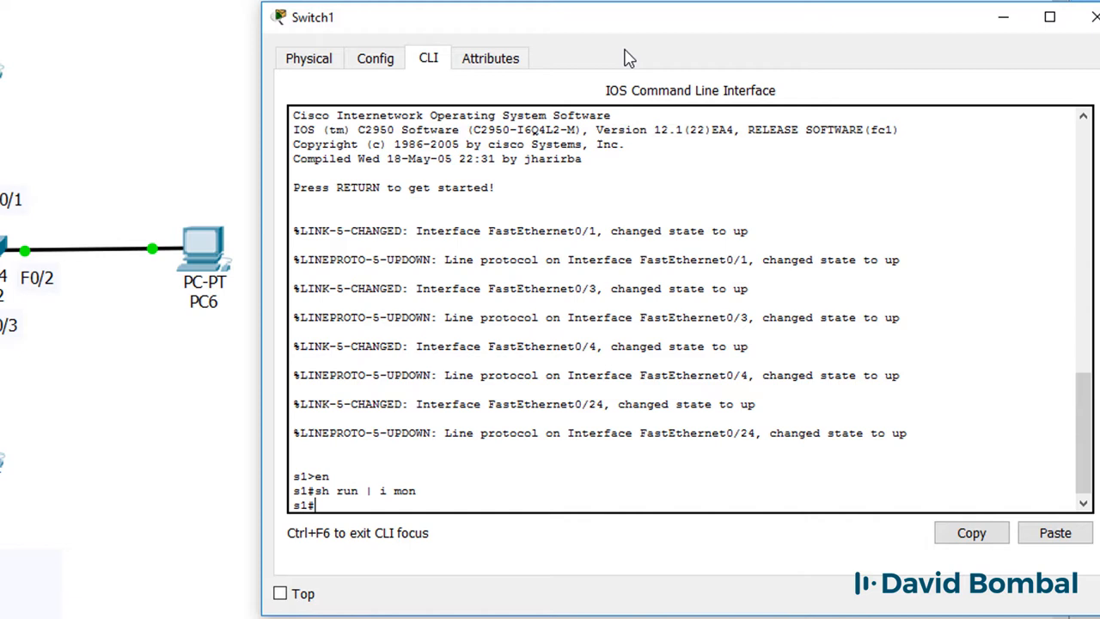
{"action": "type", "text": "show monitor"}
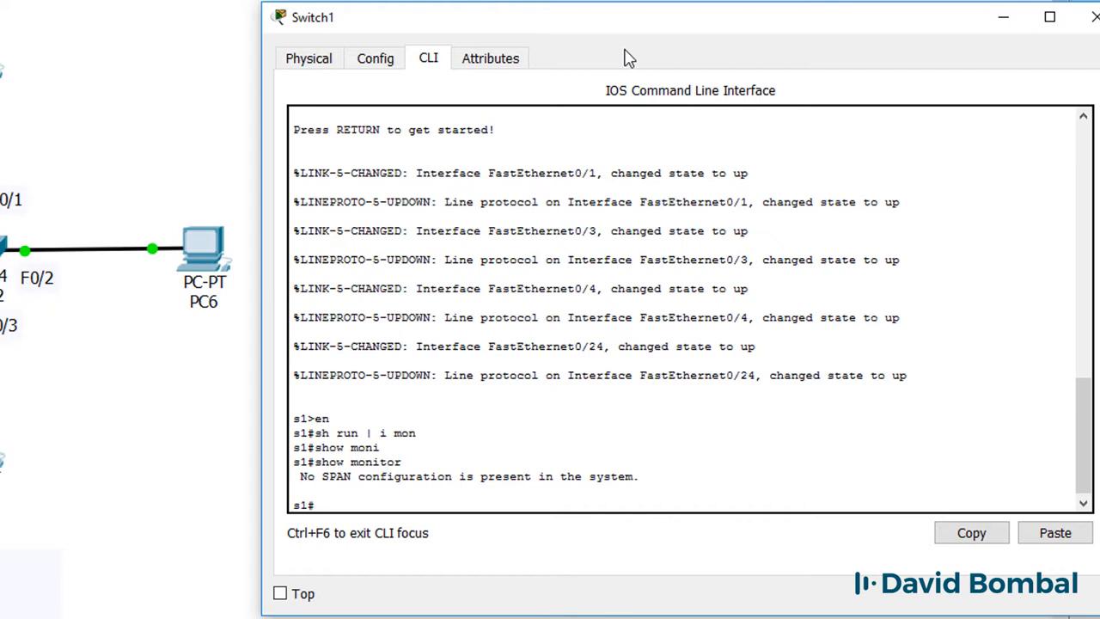
Configure monitor session 1 source Fa0/1 in both directions and verify with 'do sh monitor'.
{"action": "type", "text": "con"}
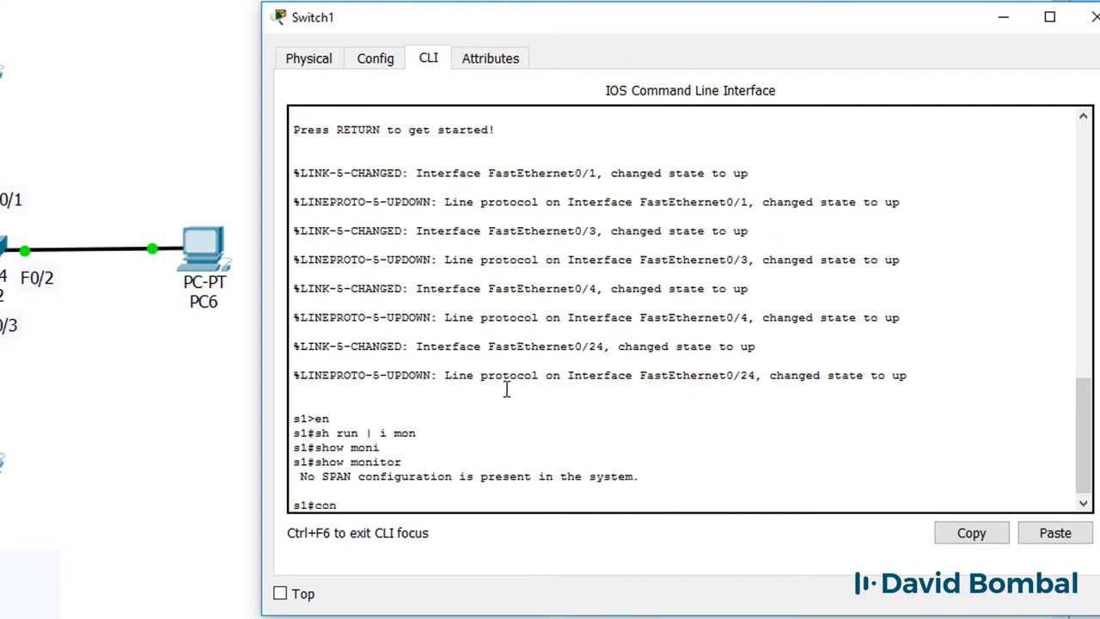
{"action": "type", "text": "conf t"}
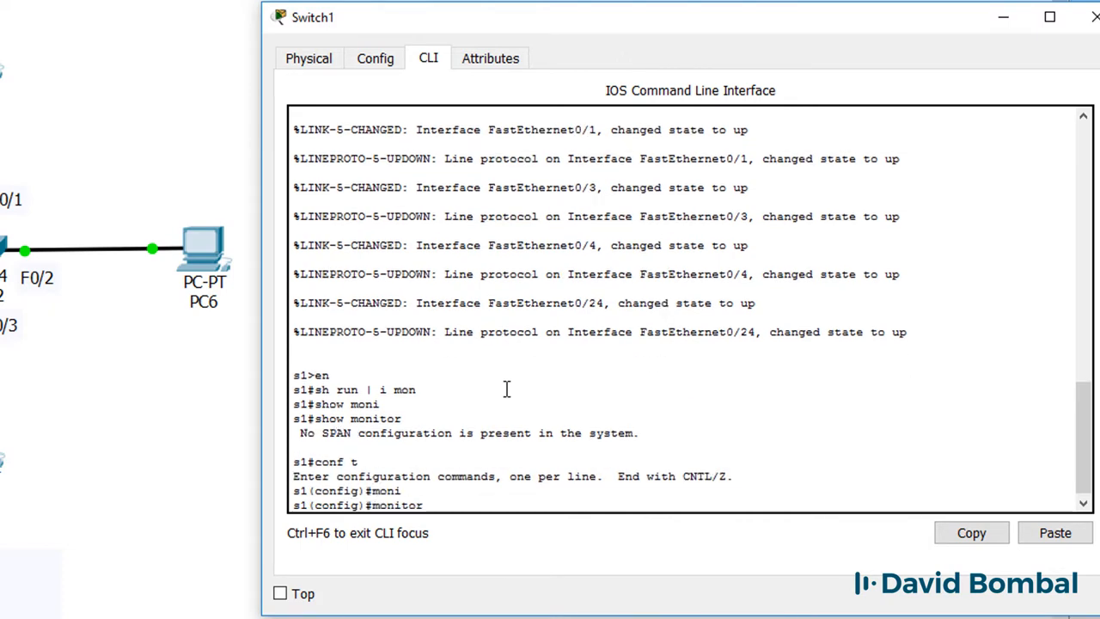
{"action": "type", "text": "monitor session ?"}
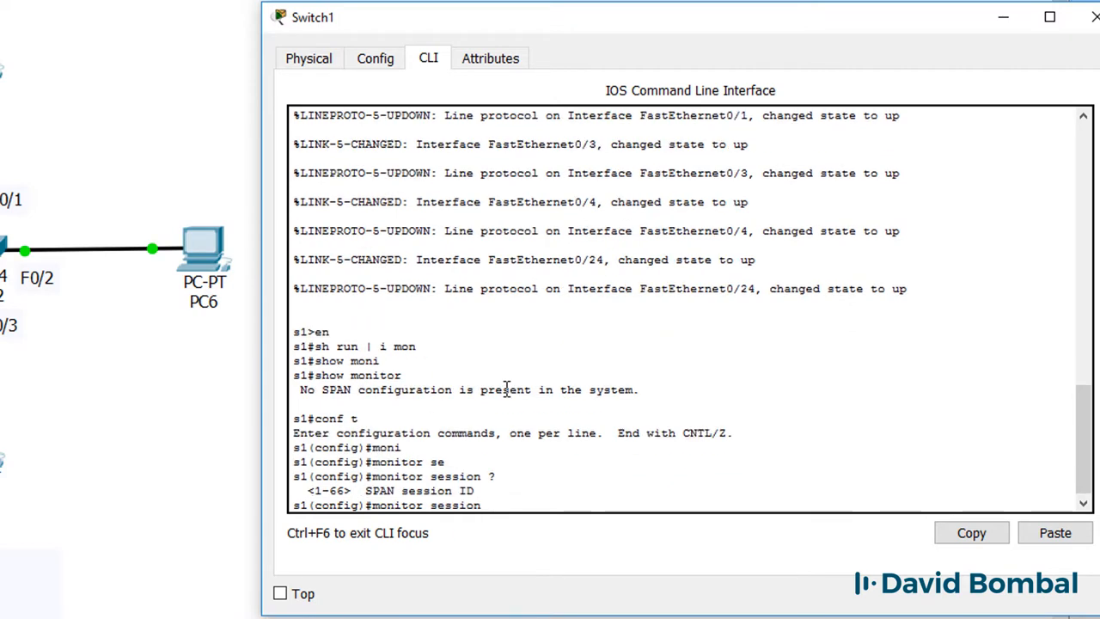
{"action": "type", "text": "monitor session 1 ?"}
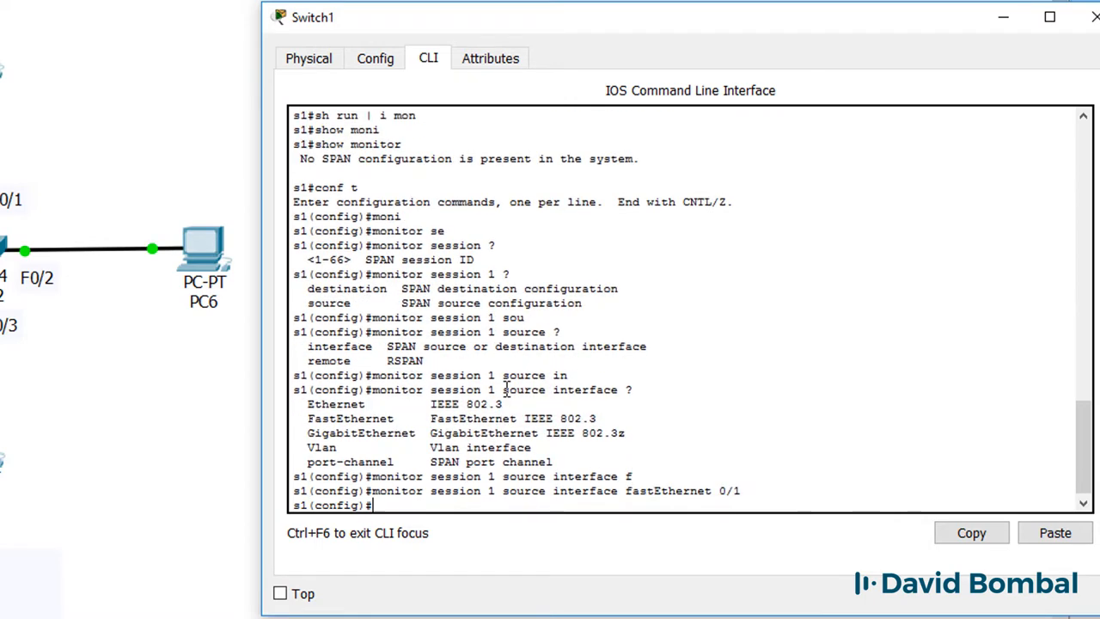
{"action": "type", "text": "?"}
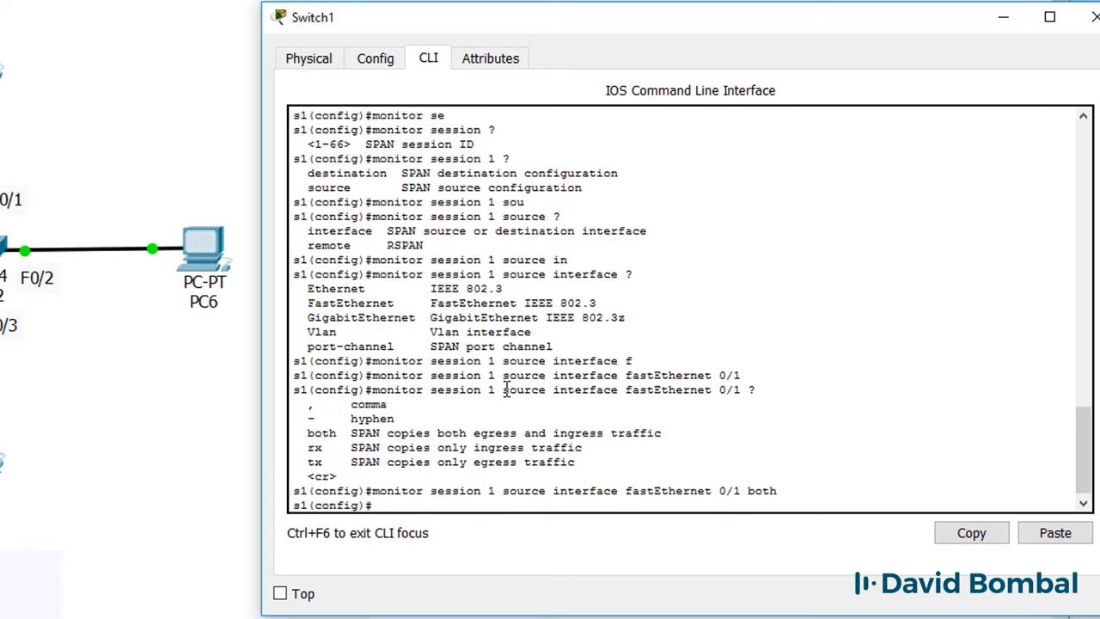
{"action": "type", "text": "do sh monit"}
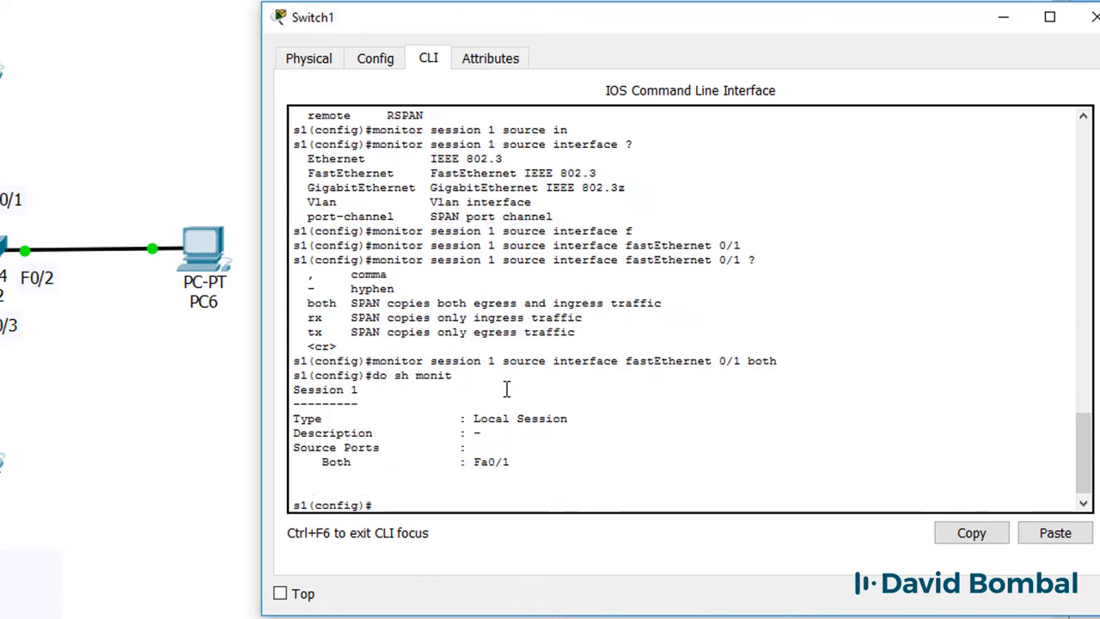
{"action": "double_click", "coordinate": [336, 462]}
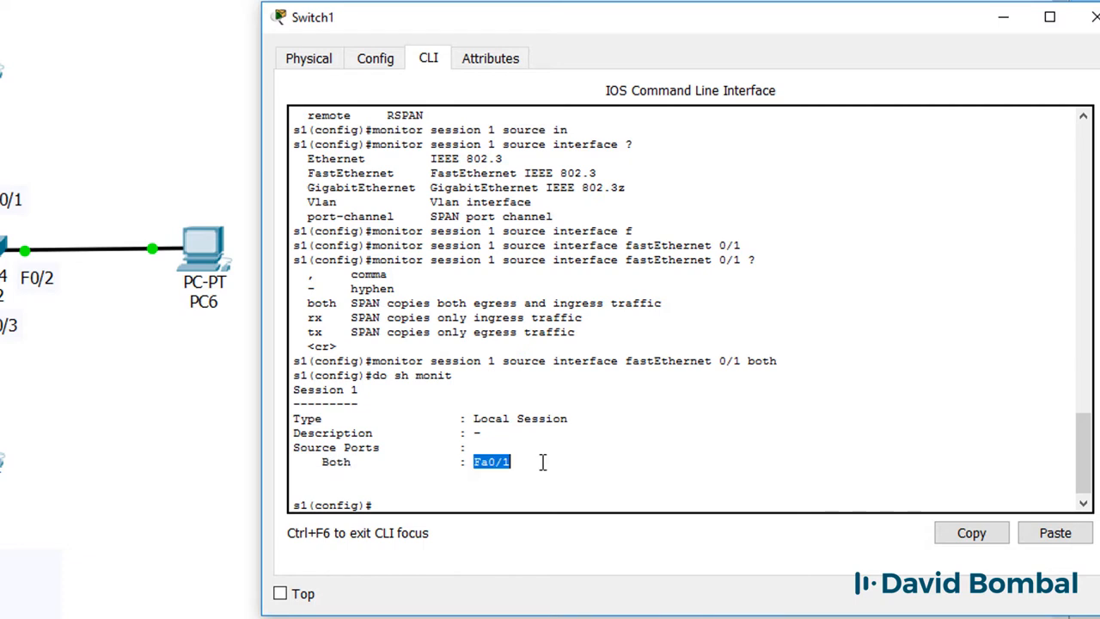
Set session 1's destination to remote VLAN 99 with reflector port Fa0/23.
{"action": "type", "text": "m"}
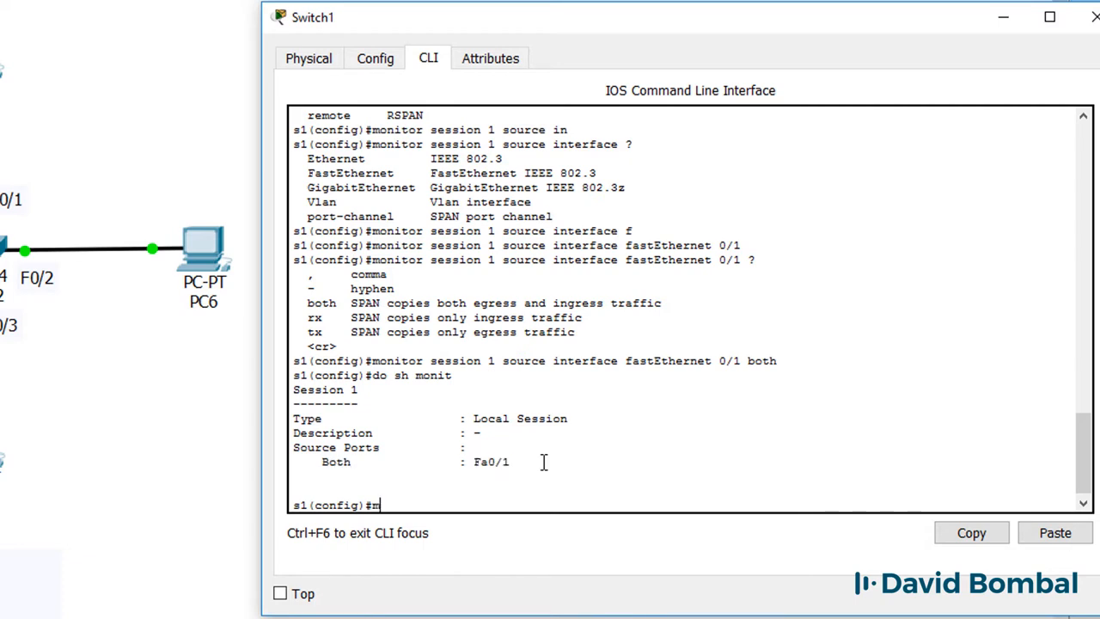
{"action": "type", "text": "monitor session 1 destination remote v"}
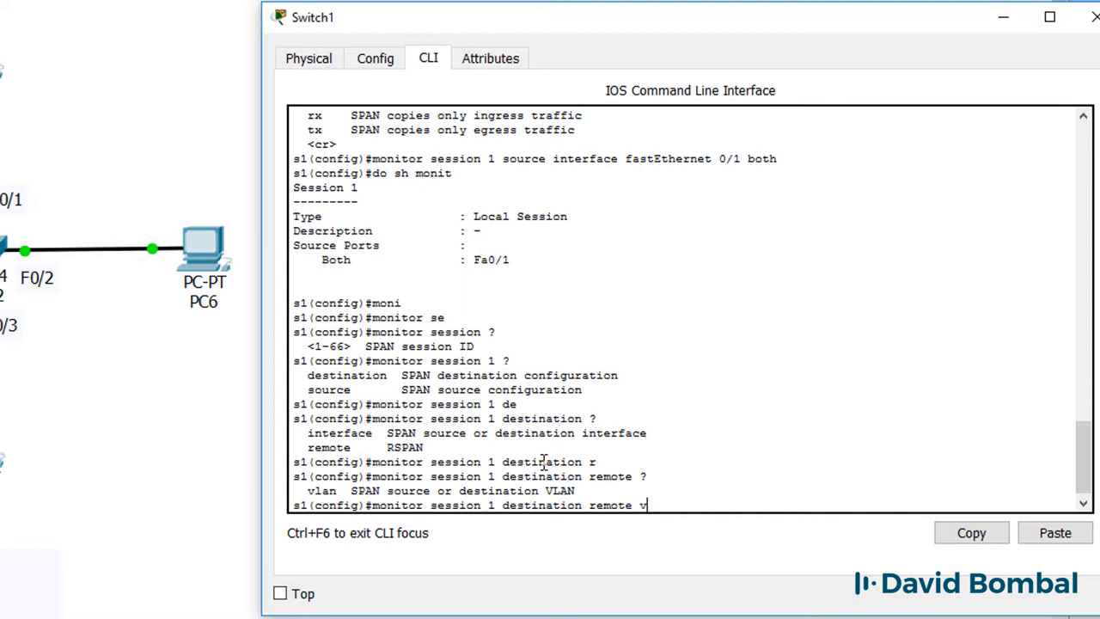
{"action": "type", "text": "lan 99 reflector-port"}
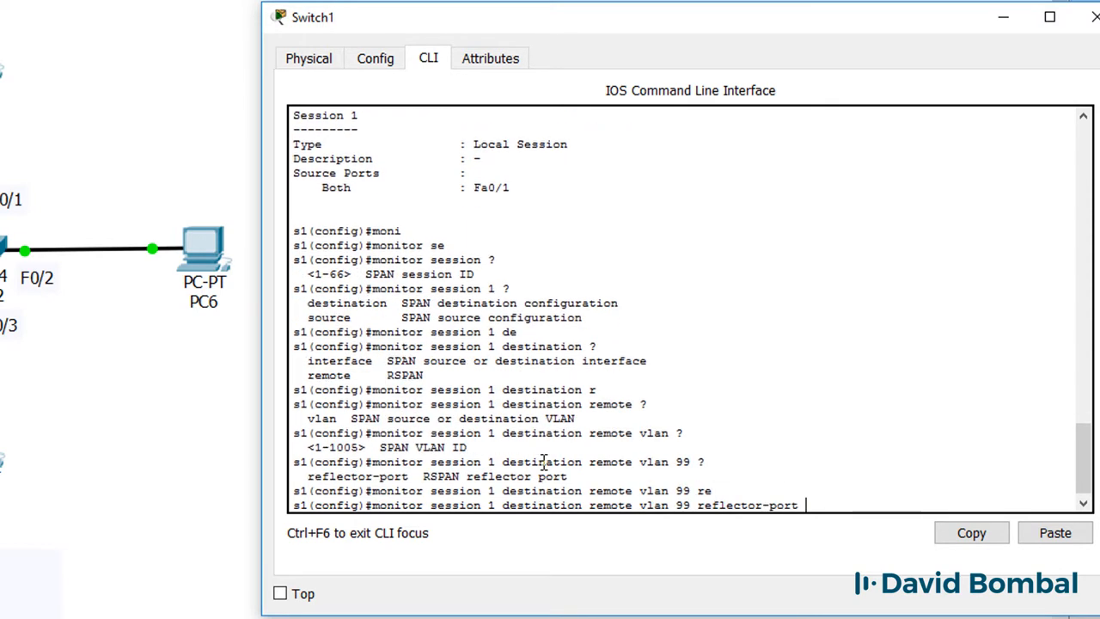
{"action": "type", "text": "?"}
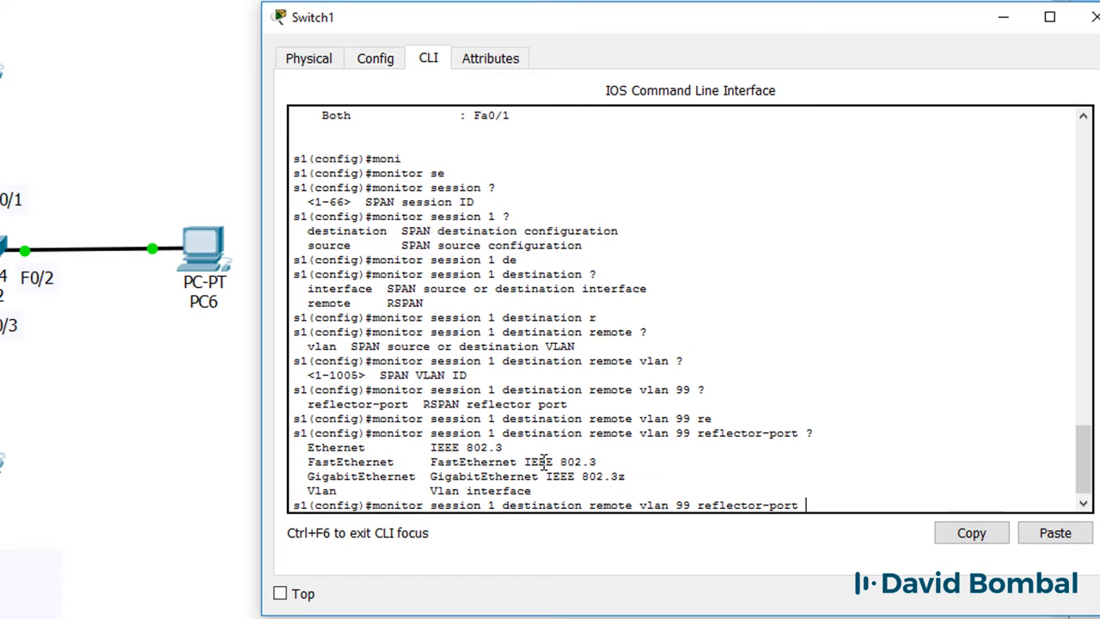
{"action": "type", "text": "f0"}
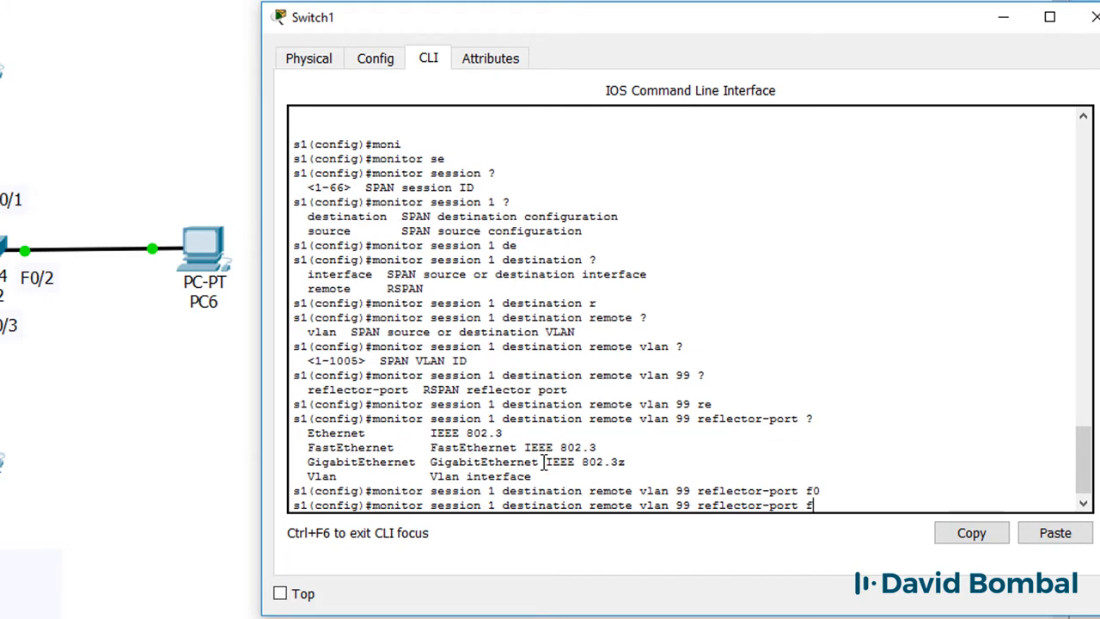
{"action": "type", "text": "astEthernet 0/23"}
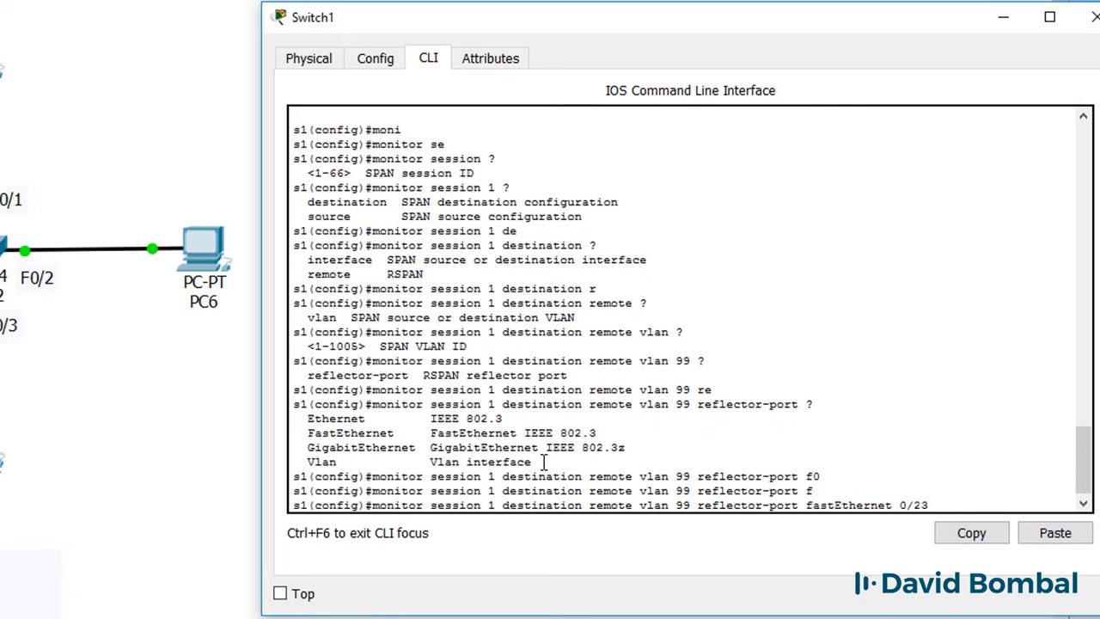
Exit config and verify the monitor lines with 'sh run | i mon'.
{"action": "type", "text": "end"}
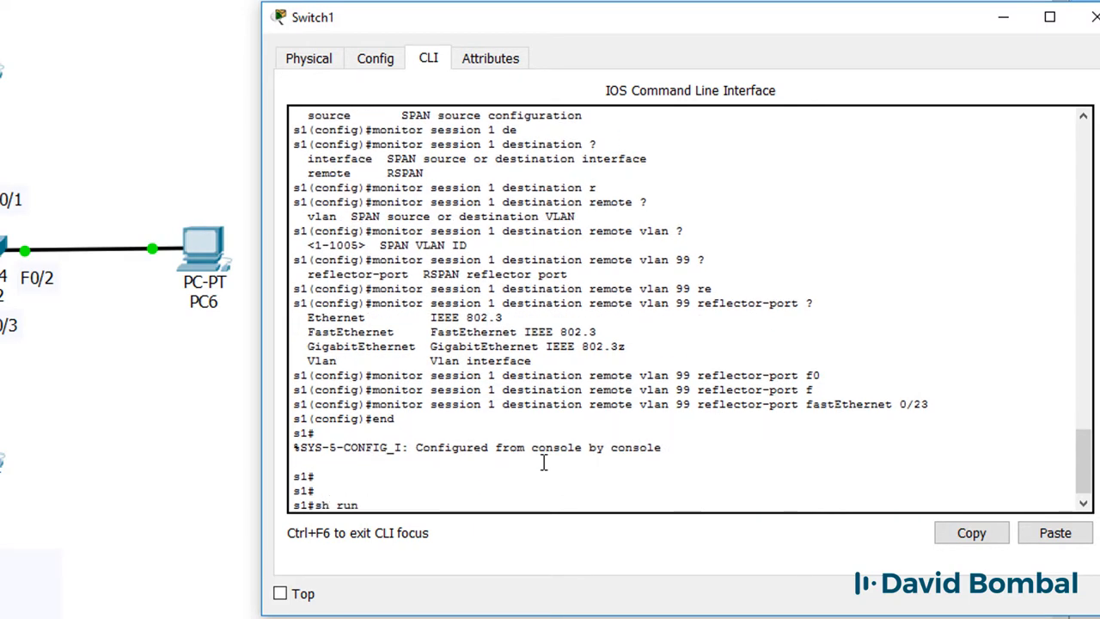
{"action": "type", "text": "sh run | i mon"}
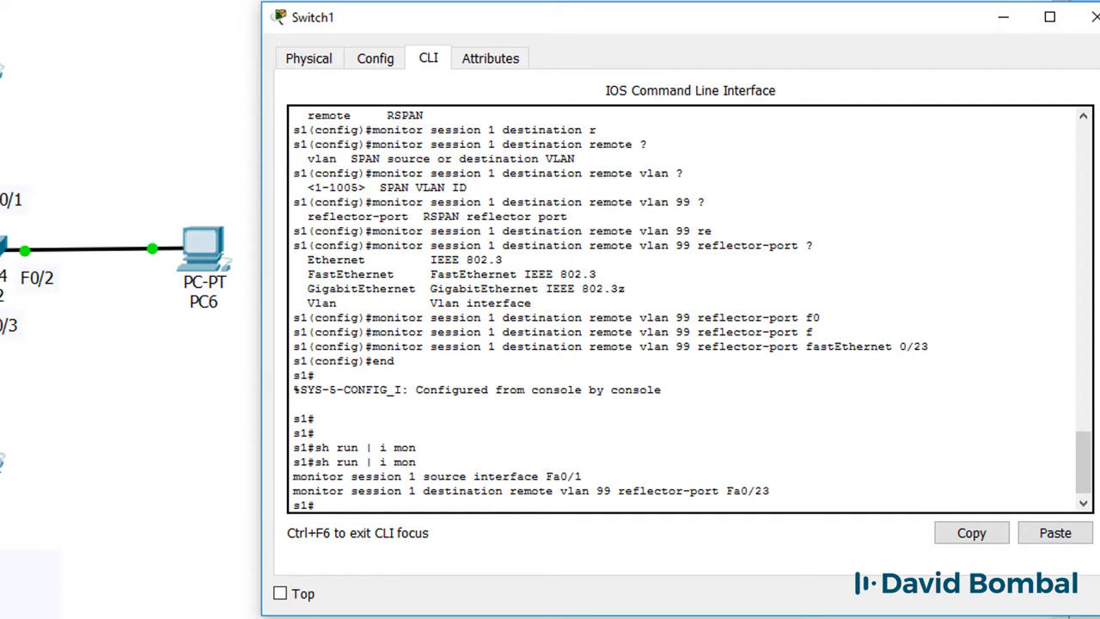
{"action": "mouse_move", "coordinate": [753, 536]}
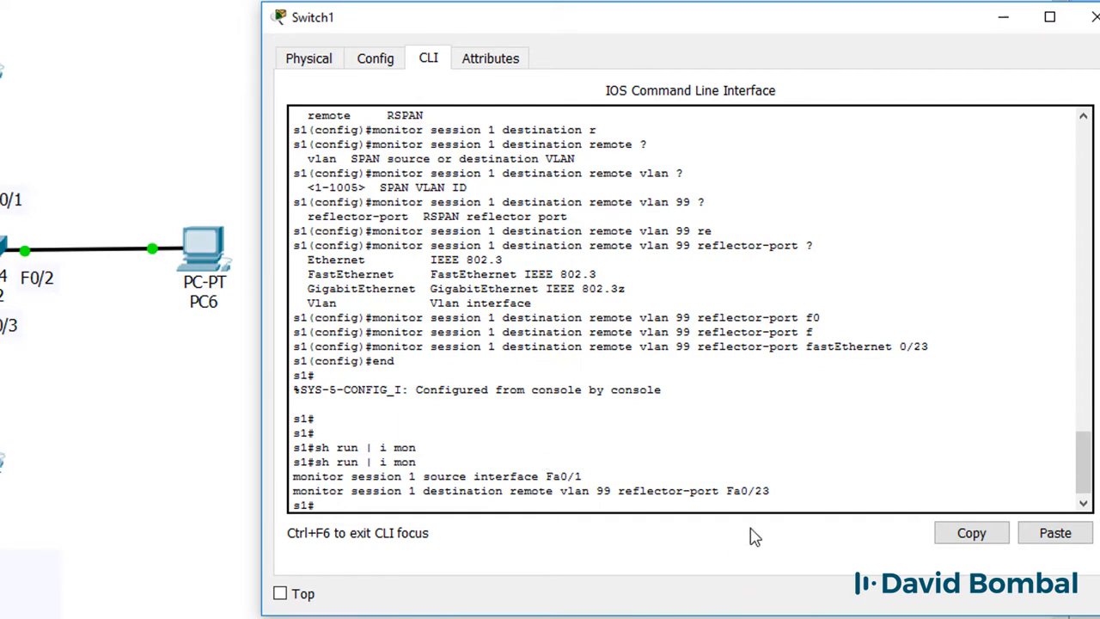
{"action": "left_click_drag", "start_coordinate": [692, 491], "coordinate": [769, 491]}
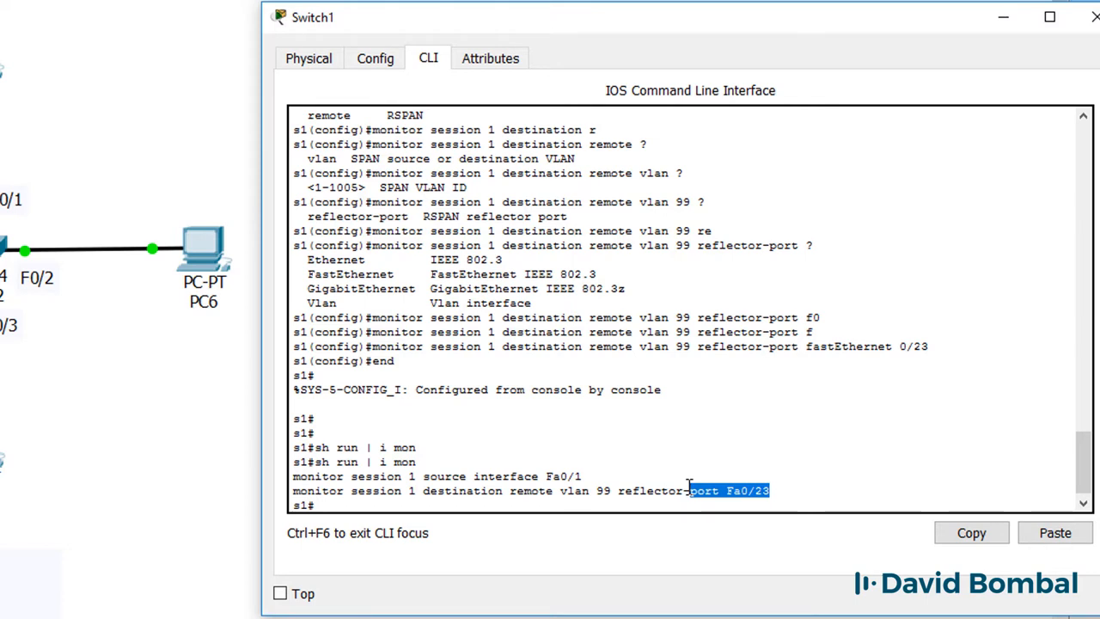
{"action": "mouse_move", "coordinate": [749, 578]}
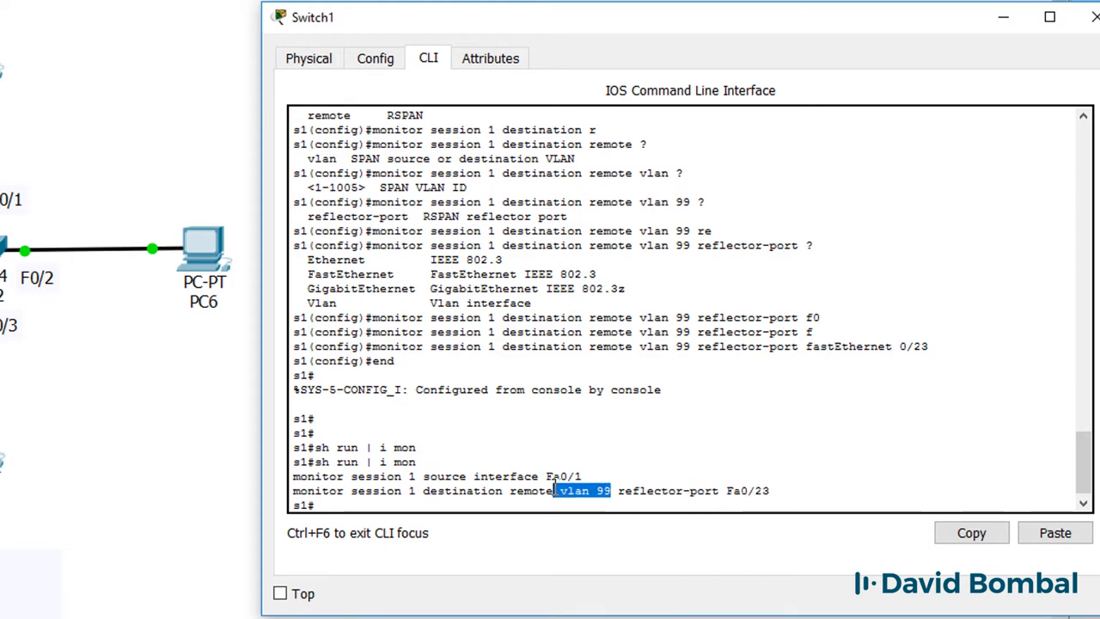
{"action": "mouse_move", "coordinate": [565, 521]}
{"action": "type", "text": "sh vlan brief"}
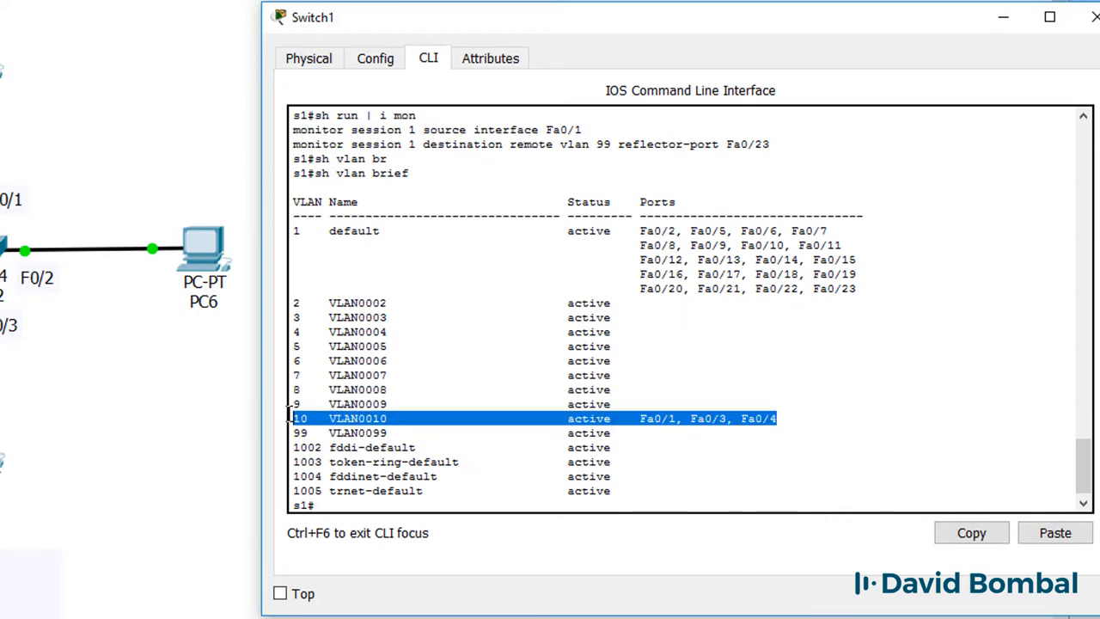
{"action": "mouse_move", "coordinate": [287, 428]}
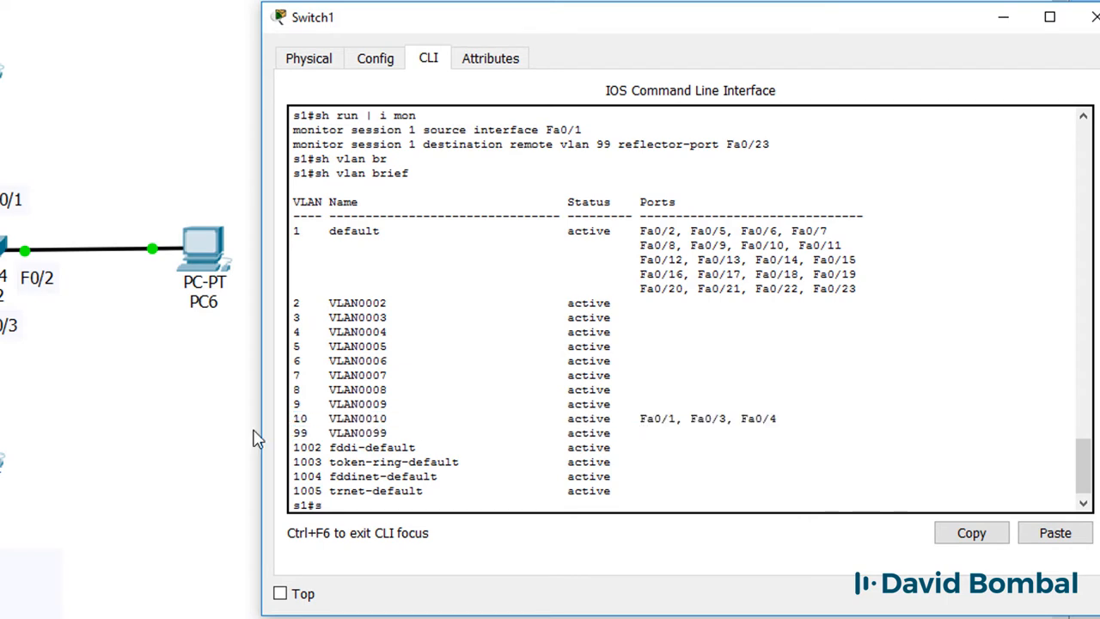
Run 'sh interfaces trunk' to confirm Fa0/24 trunks VLANs including 99.
{"action": "type", "text": "sh"}
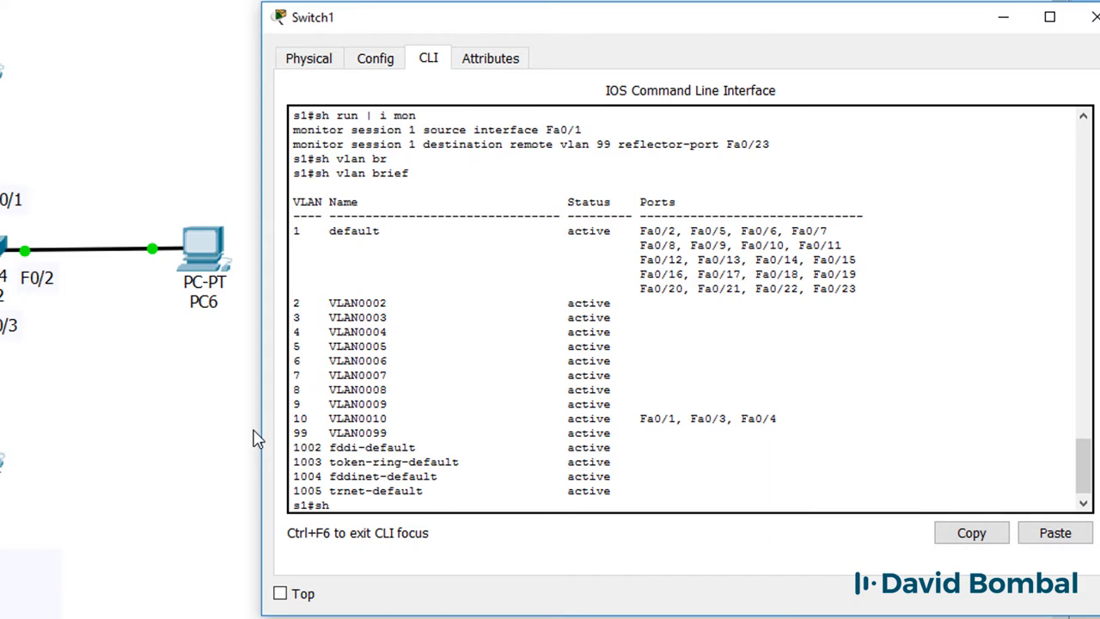
{"action": "type", "text": "sh interfaces tr"}
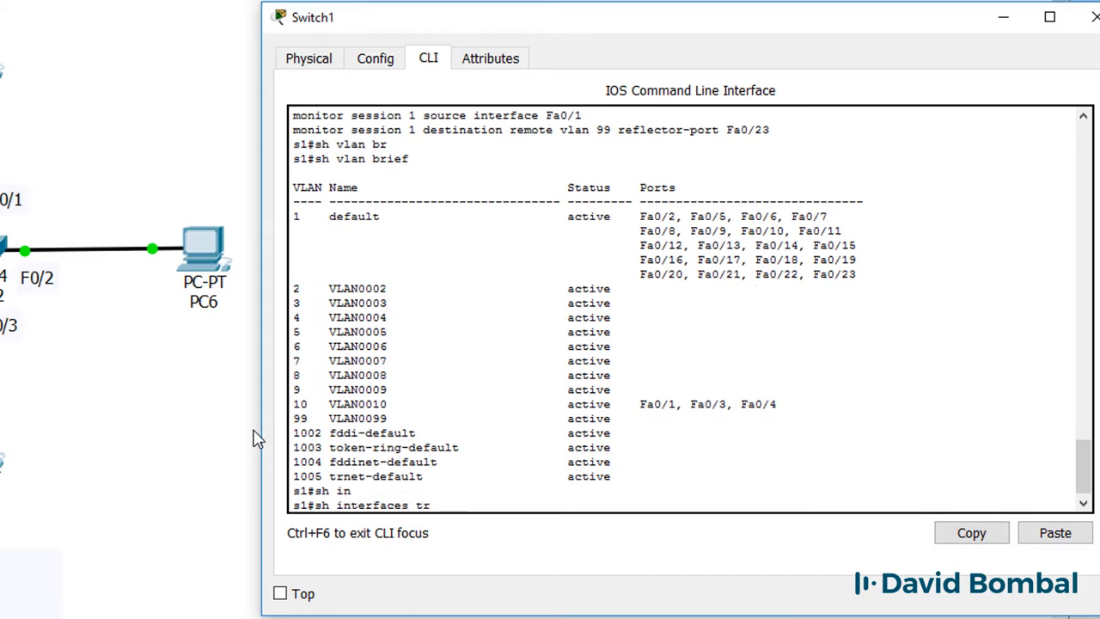
{"action": "key", "text": "Enter"}
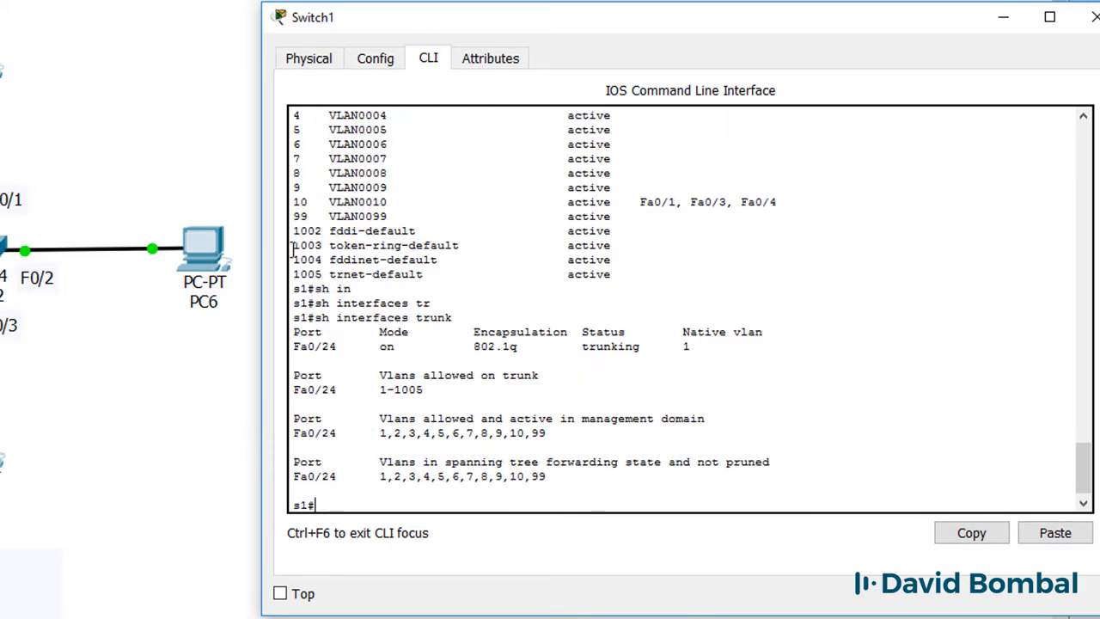
{"action": "double_click", "coordinate": [318, 345]}
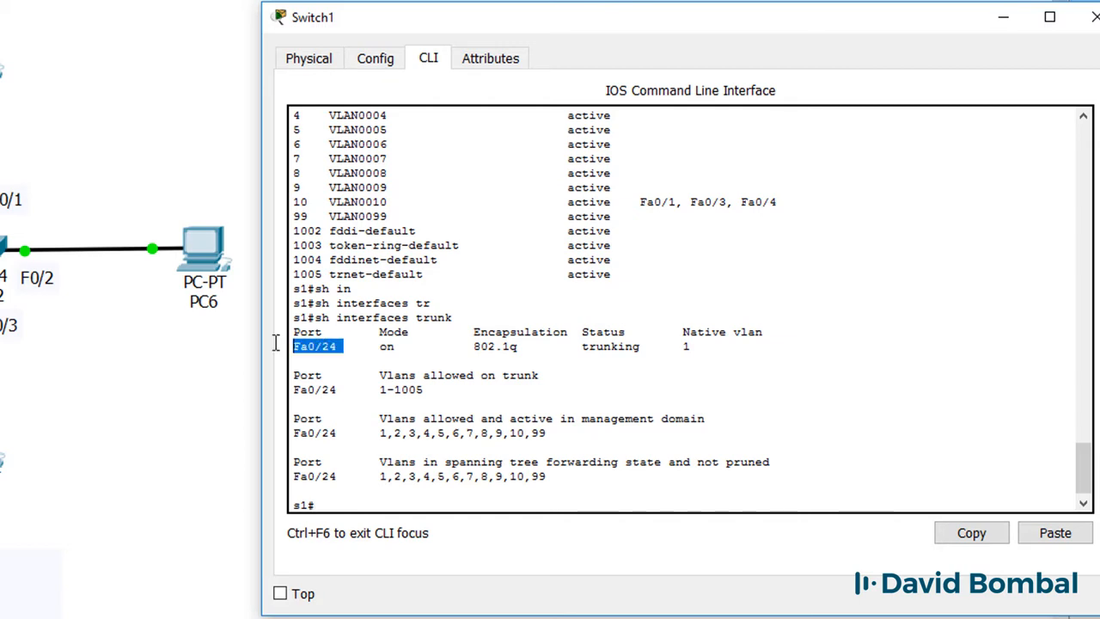
{"action": "double_click", "coordinate": [491, 347]}
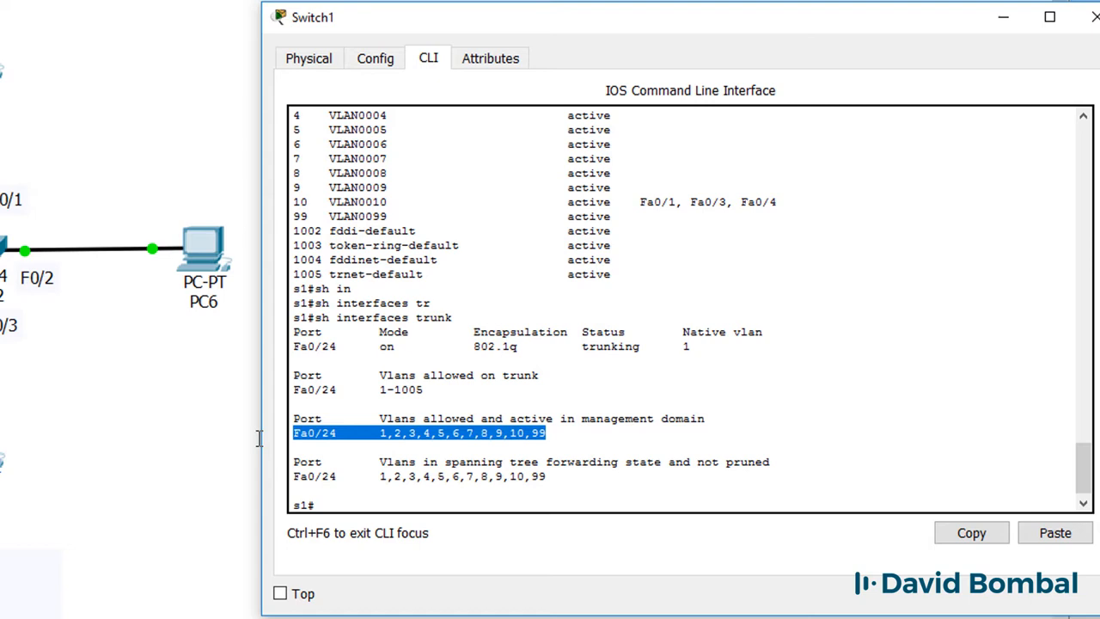
{"action": "mouse_move", "coordinate": [247, 447]}
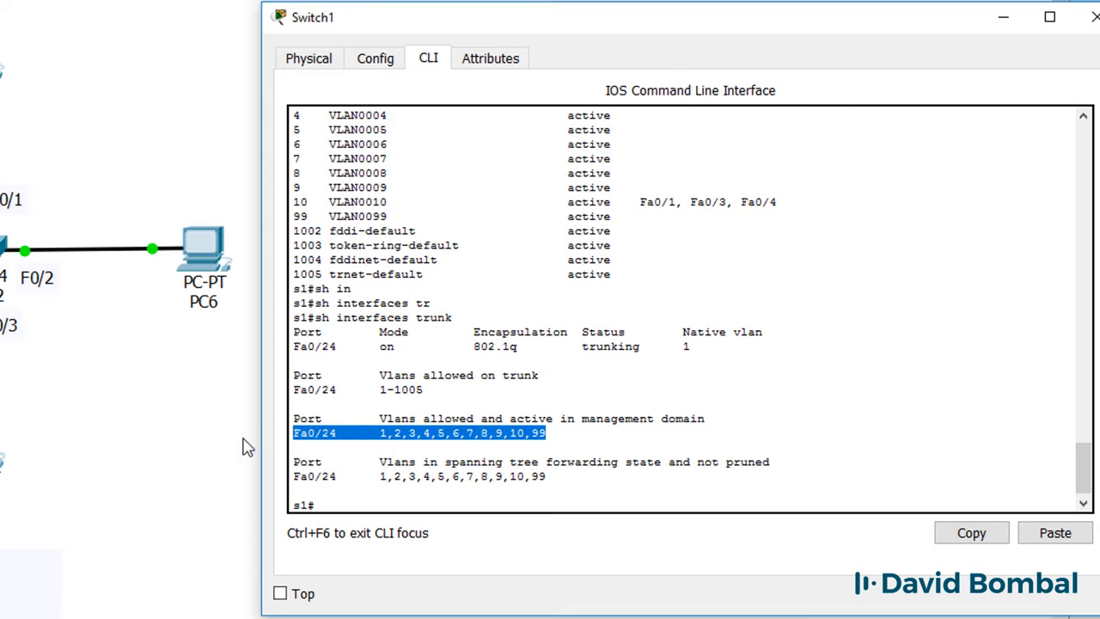
Page through Switch1's running config to the monitor session lines.
{"action": "type", "text": "h"}
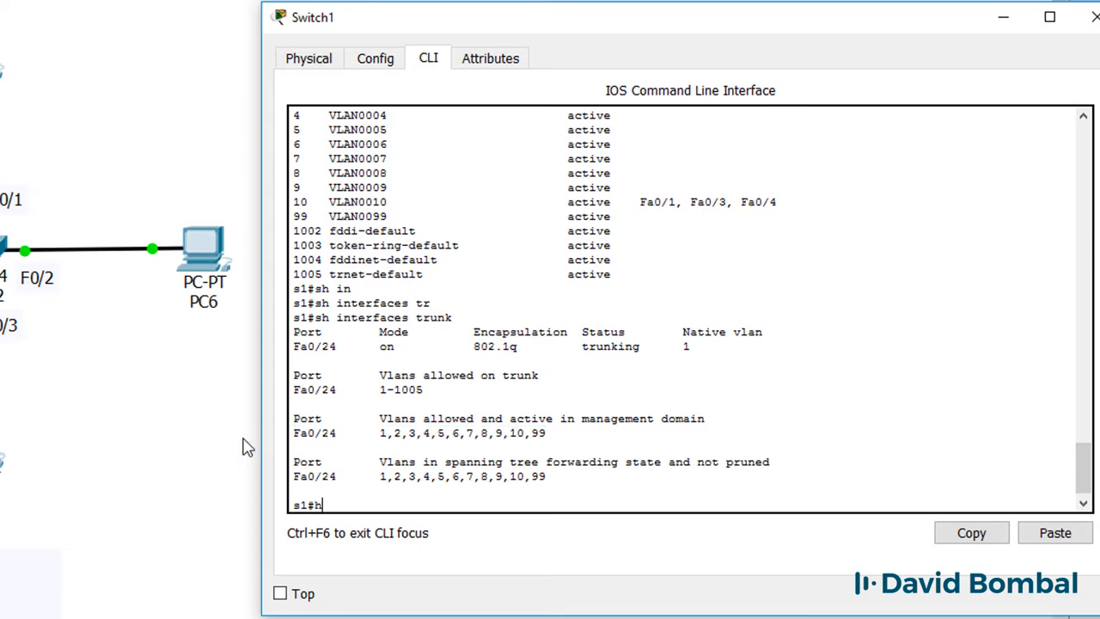
{"action": "type", "text": "sh run"}
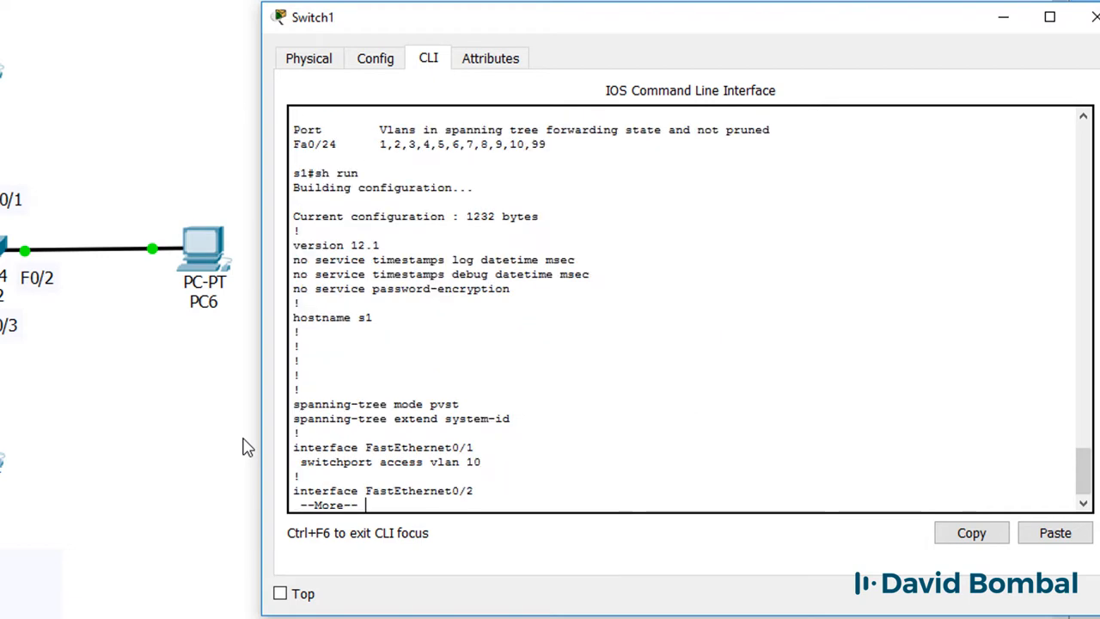
{"action": "key", "text": "space"}
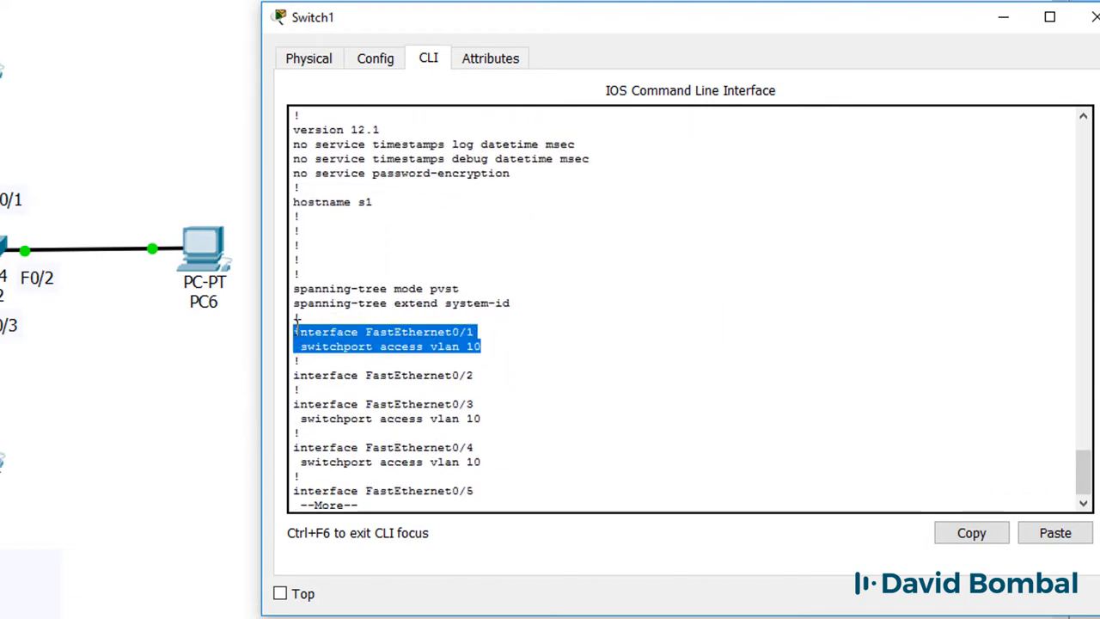
{"action": "key", "text": "Space"}
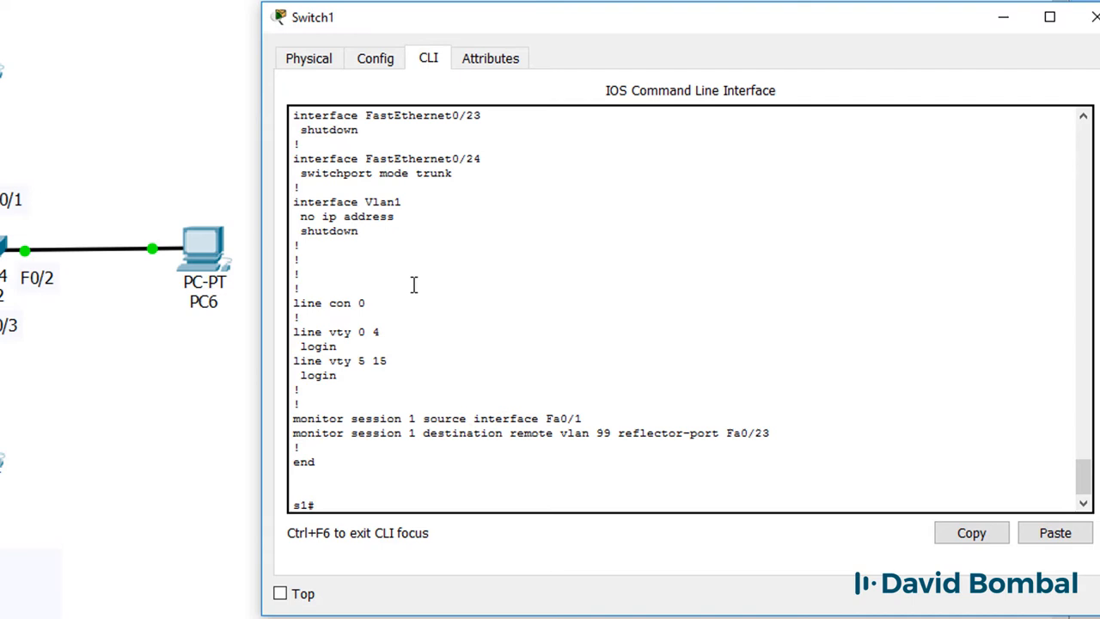
{"action": "left_click_drag", "start_coordinate": [293, 404], "coordinate": [770, 433]}
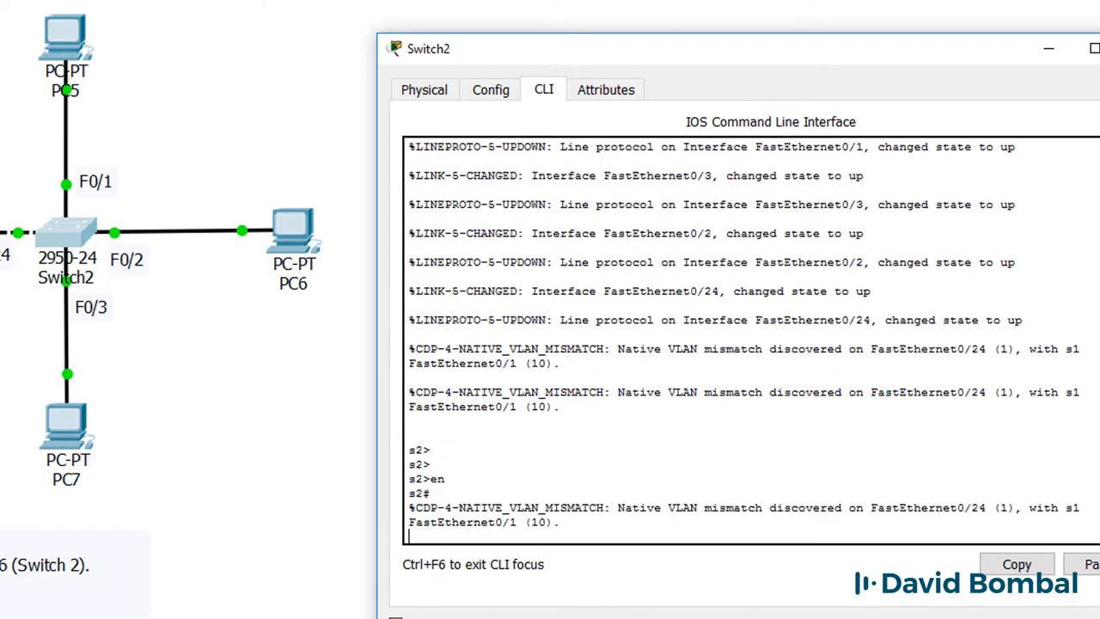
Review Switch2's running configuration.
{"action": "type", "text": "sh run"}
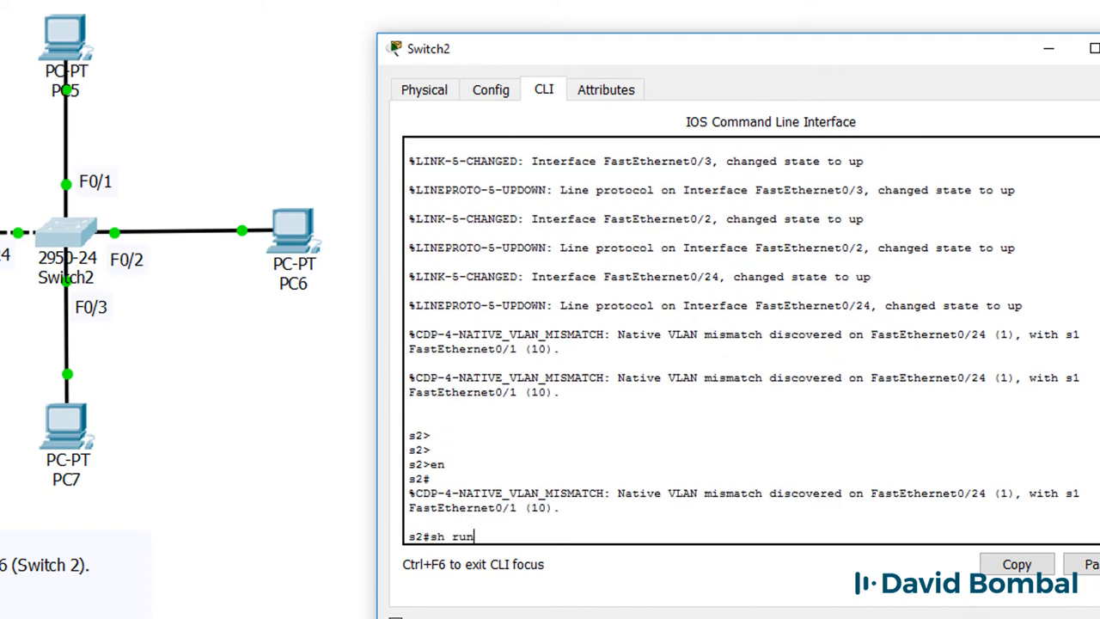
{"action": "key", "text": "Enter"}
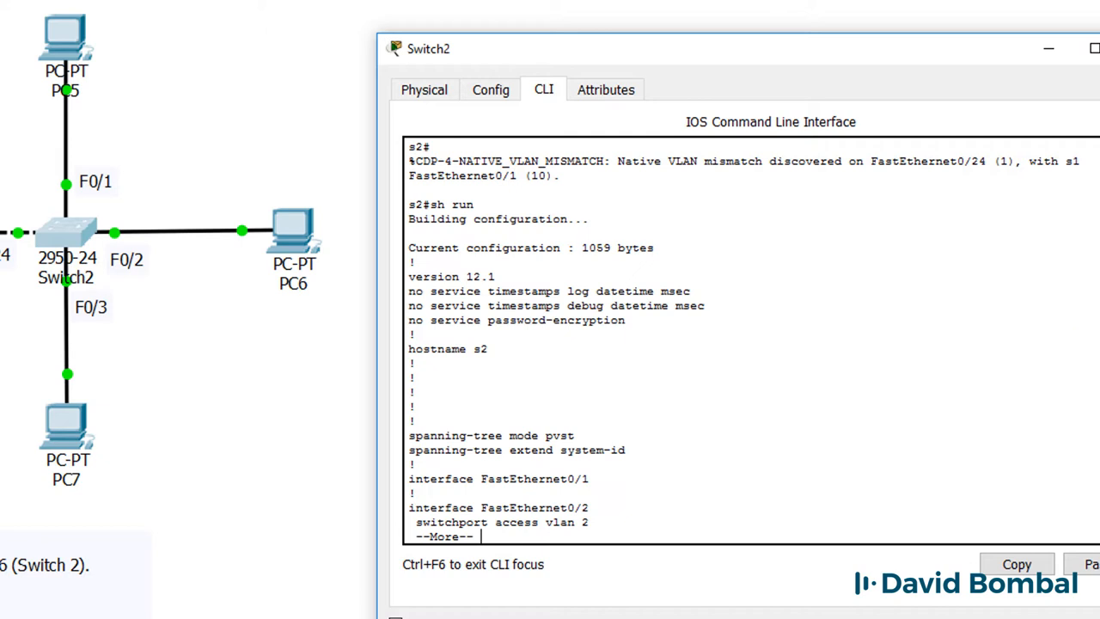
{"action": "key", "text": "space"}
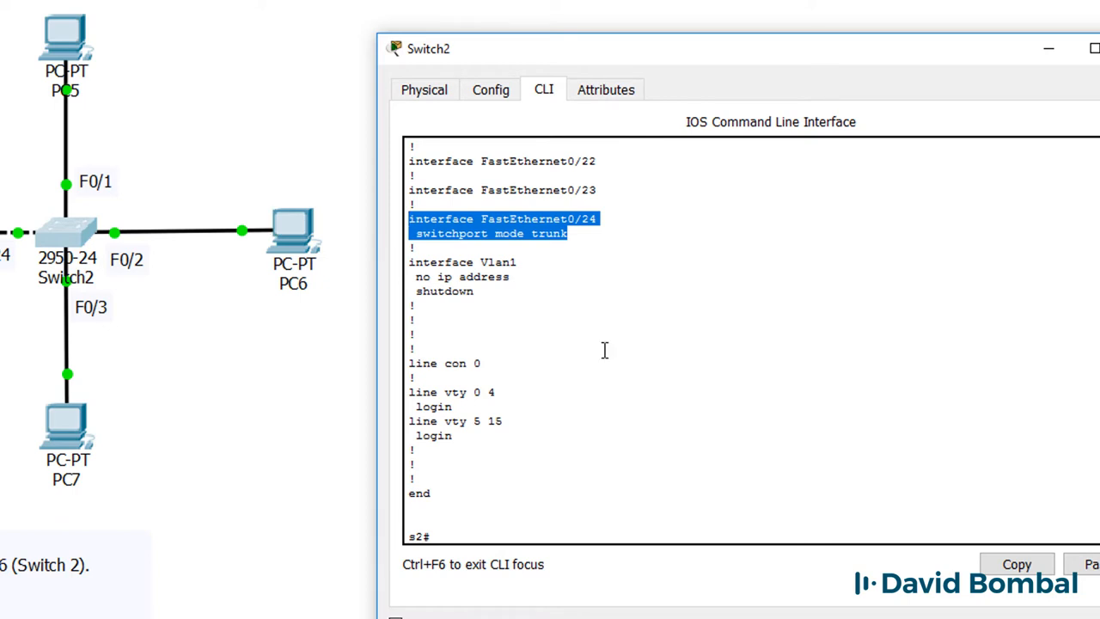
Configure session 1 with source remote VLAN 99 and destination Fa0/2, then verify with show monitor.
{"action": "type", "text": "conf t"}
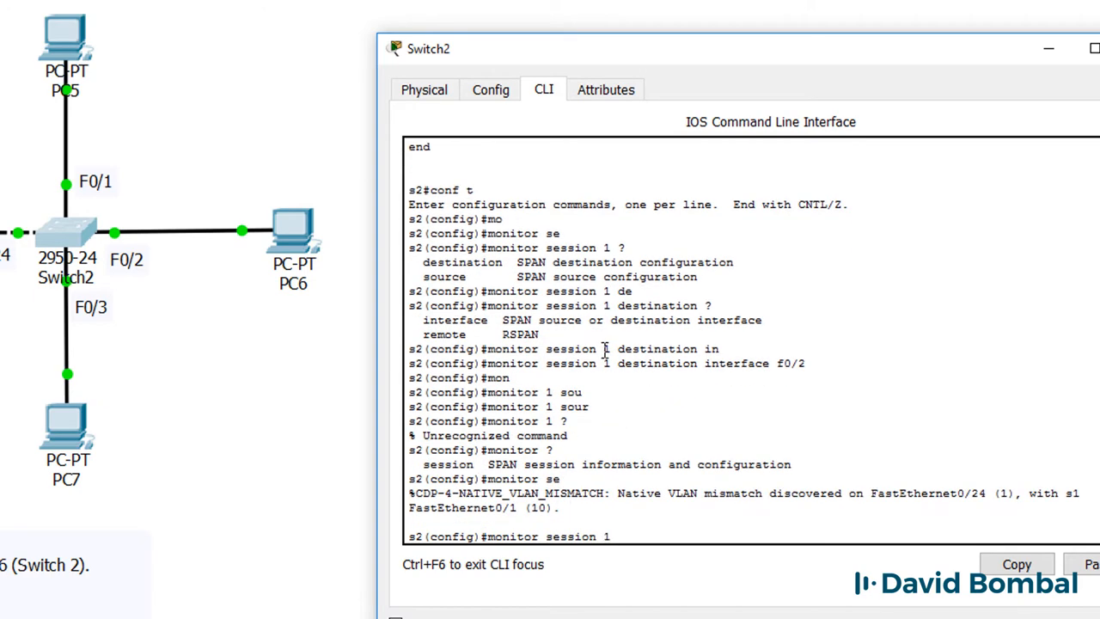
{"action": "type", "text": "monitor session 1 source remote vlan 99"}
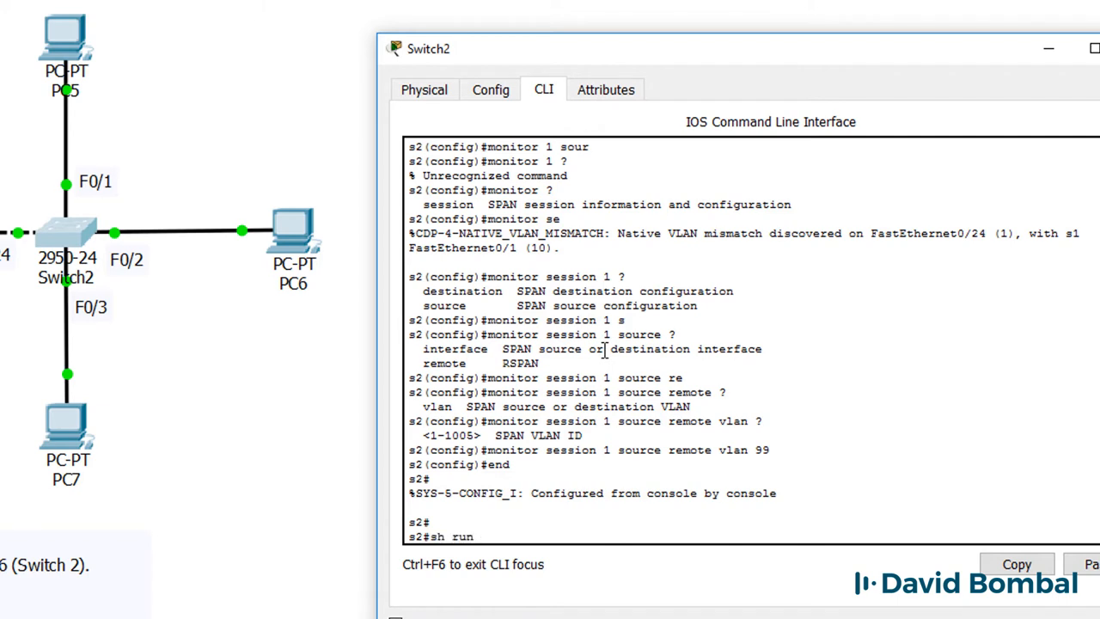
{"action": "type", "text": "sh run | i moni"}
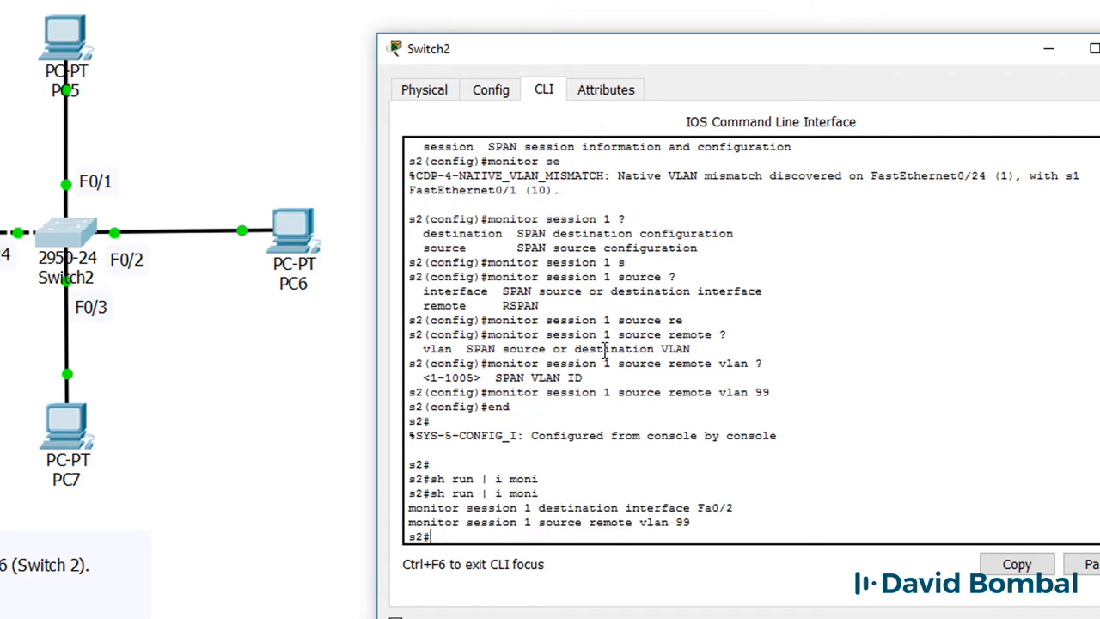
{"action": "type", "text": "sh"}
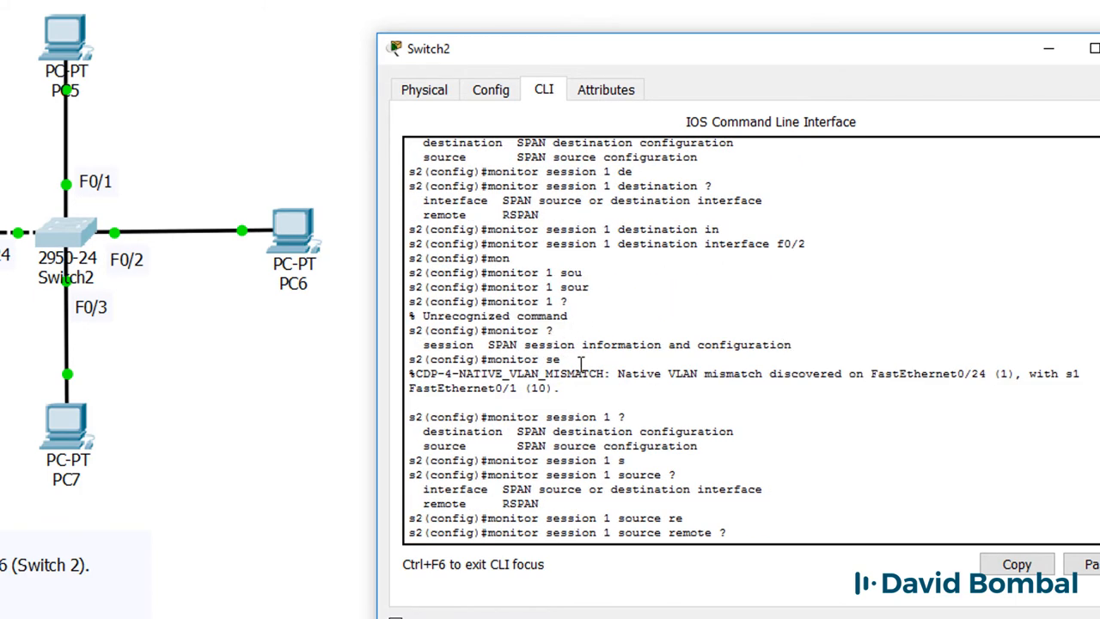
{"action": "left_click_drag", "start_coordinate": [411, 372], "coordinate": [559, 388]}
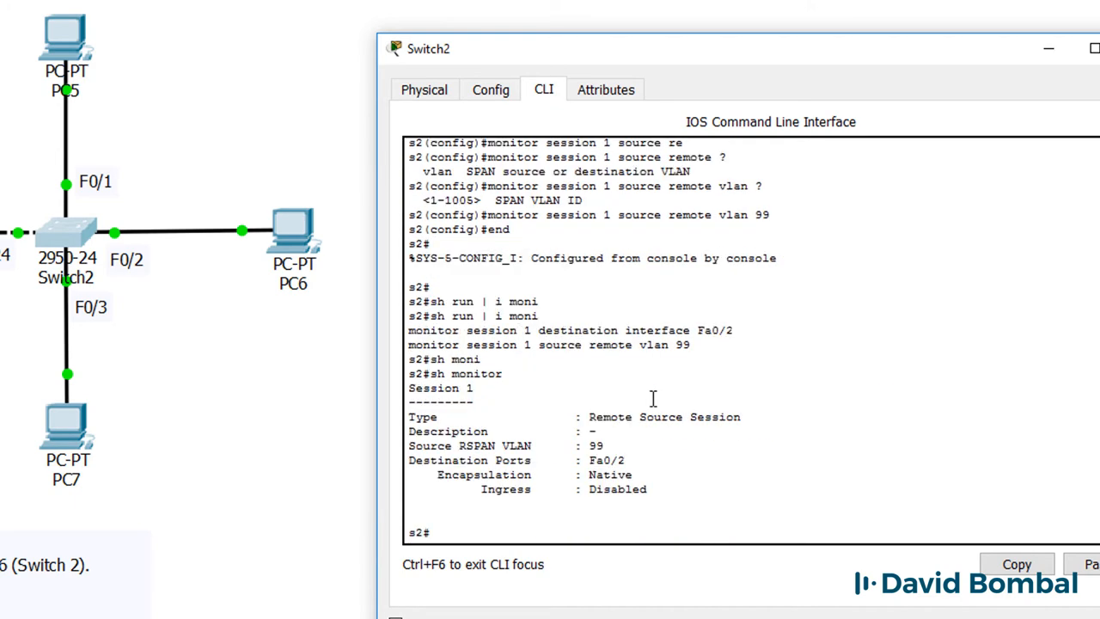
{"action": "mouse_move", "coordinate": [1063, 322]}
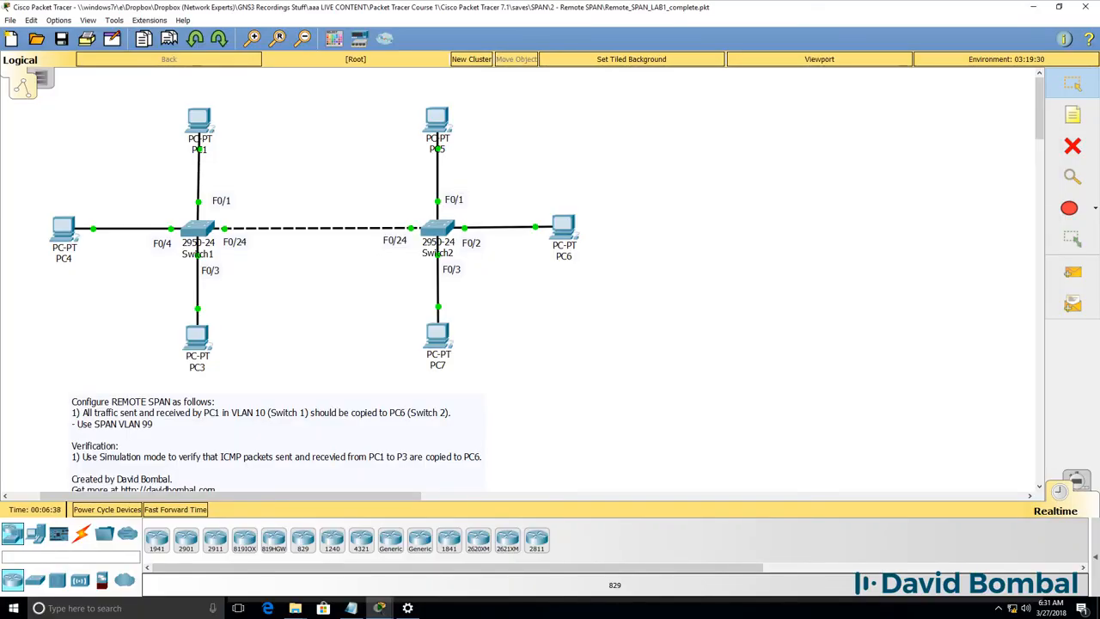
Switch to Simulation mode and ping 10.1.1.3 from PC1's Command Prompt.
{"action": "left_click", "coordinate": [1074, 492]}
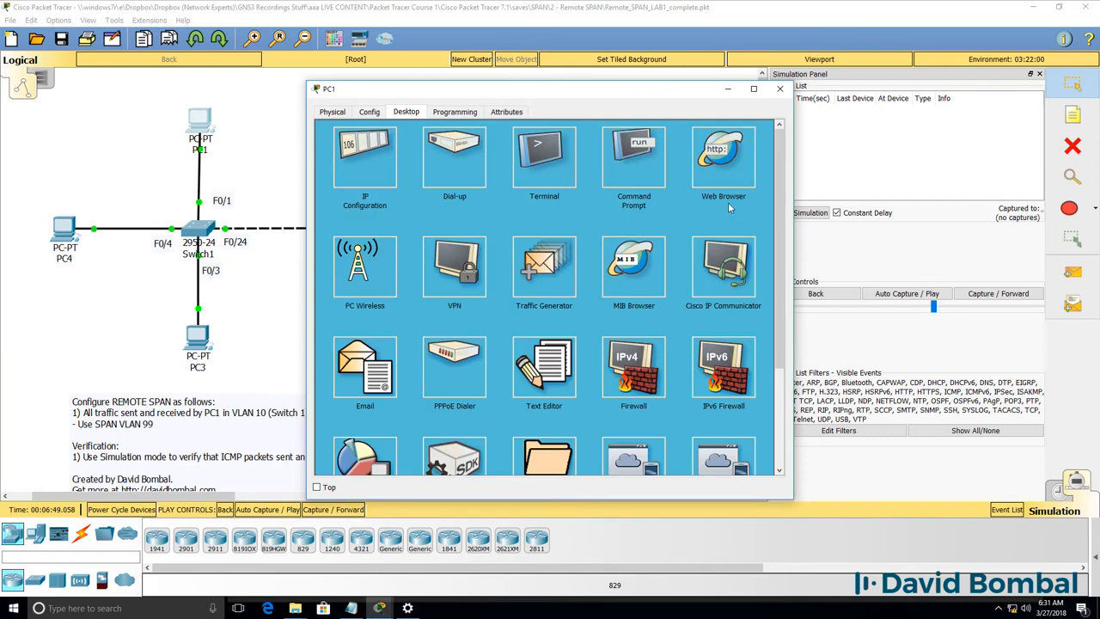
{"action": "left_click", "coordinate": [633, 156]}
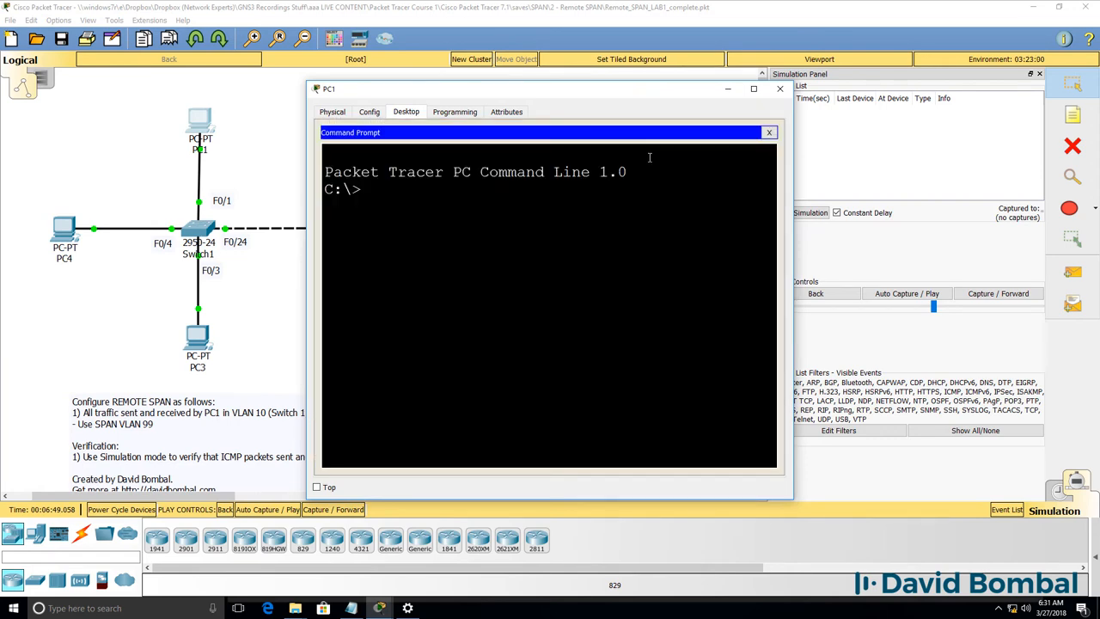
{"action": "type", "text": "ping 10.1.1."}
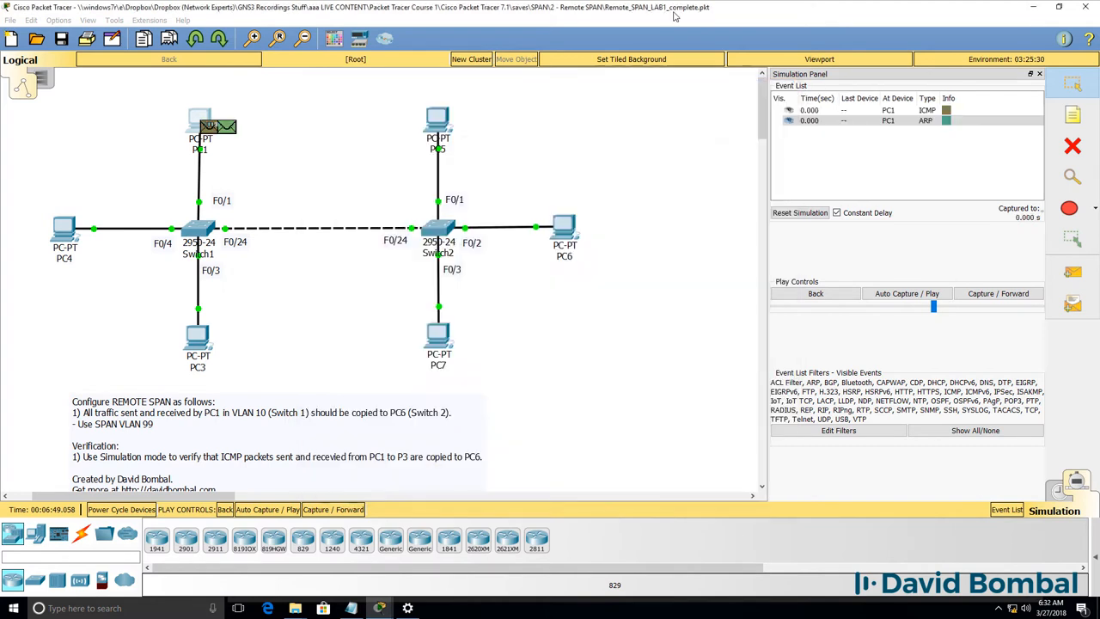
Step the simulation four times until PC6 receives the copy, then close PC6's packet details.
{"action": "left_click", "coordinate": [998, 293]}
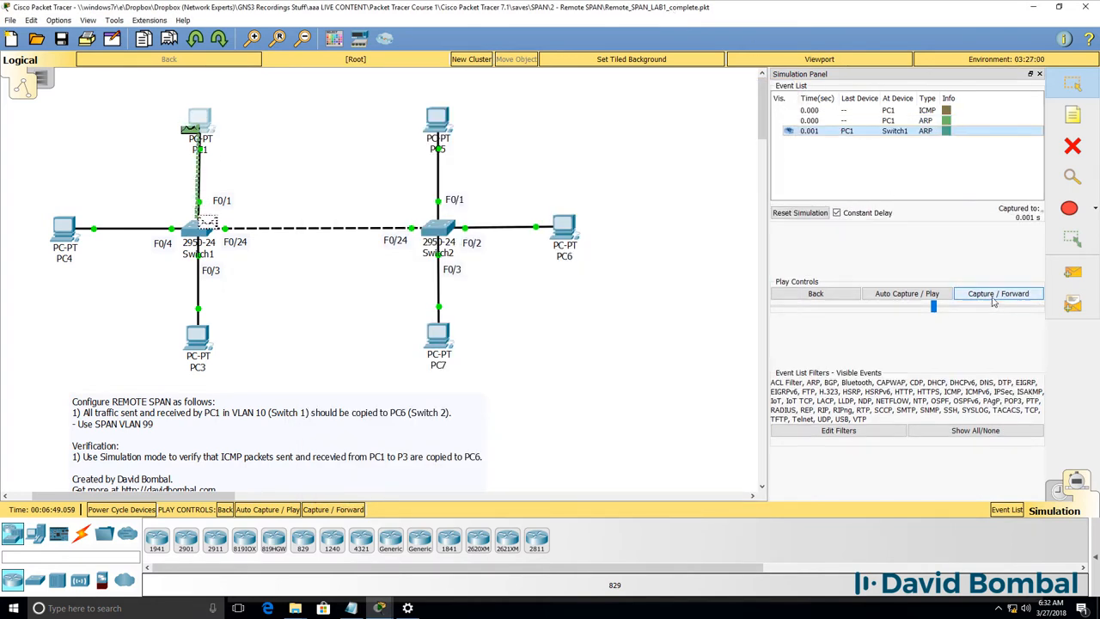
{"action": "left_click", "coordinate": [998, 293]}
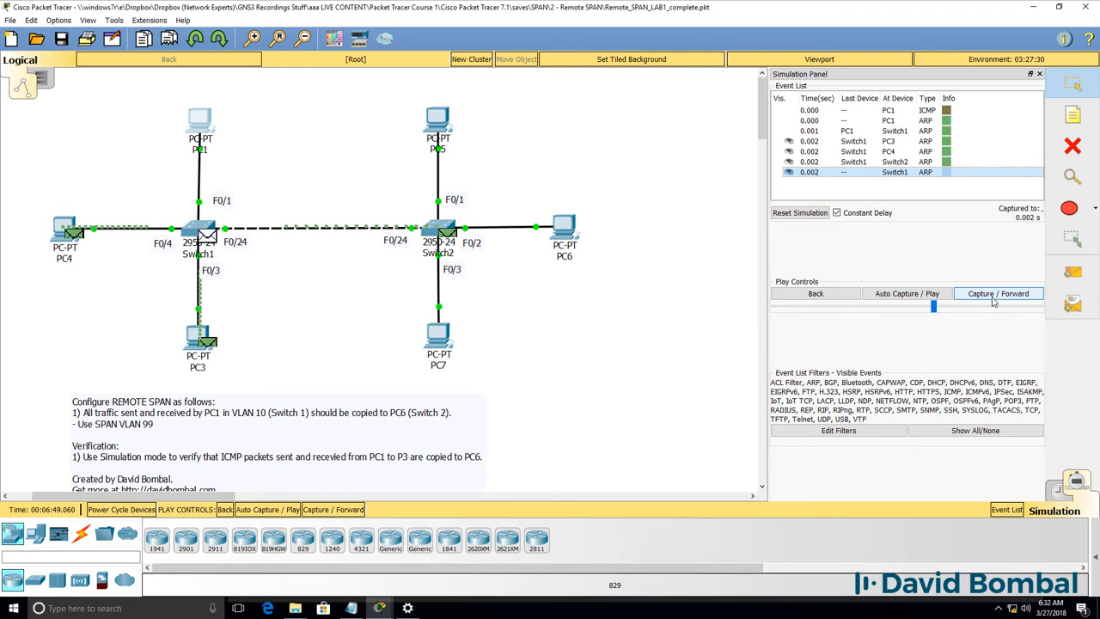
{"action": "left_click", "coordinate": [999, 293]}
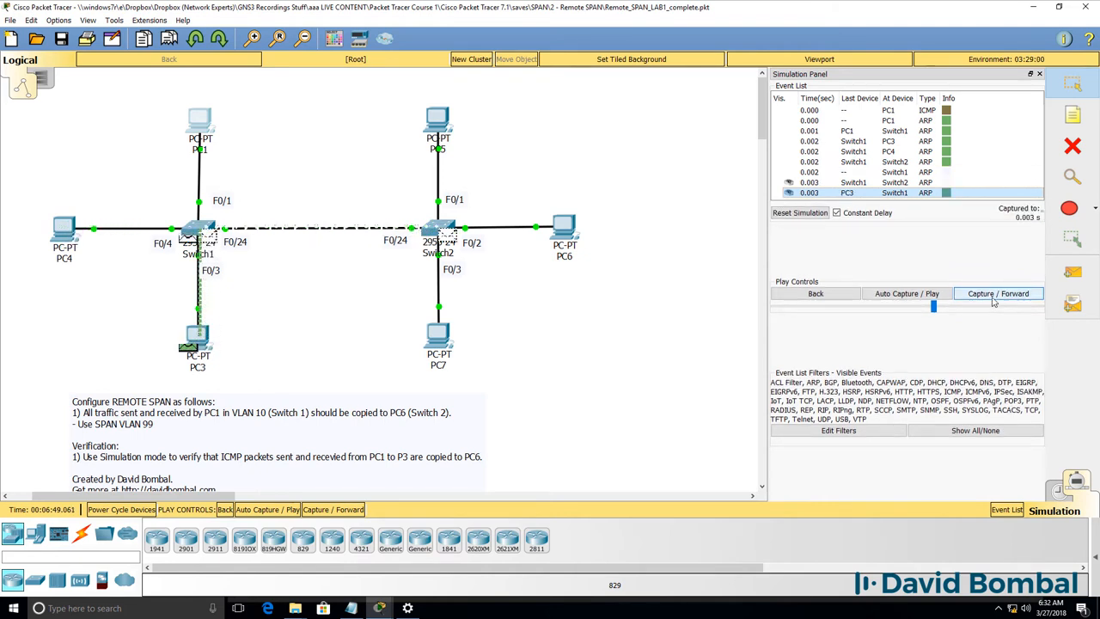
{"action": "left_click", "coordinate": [998, 293]}
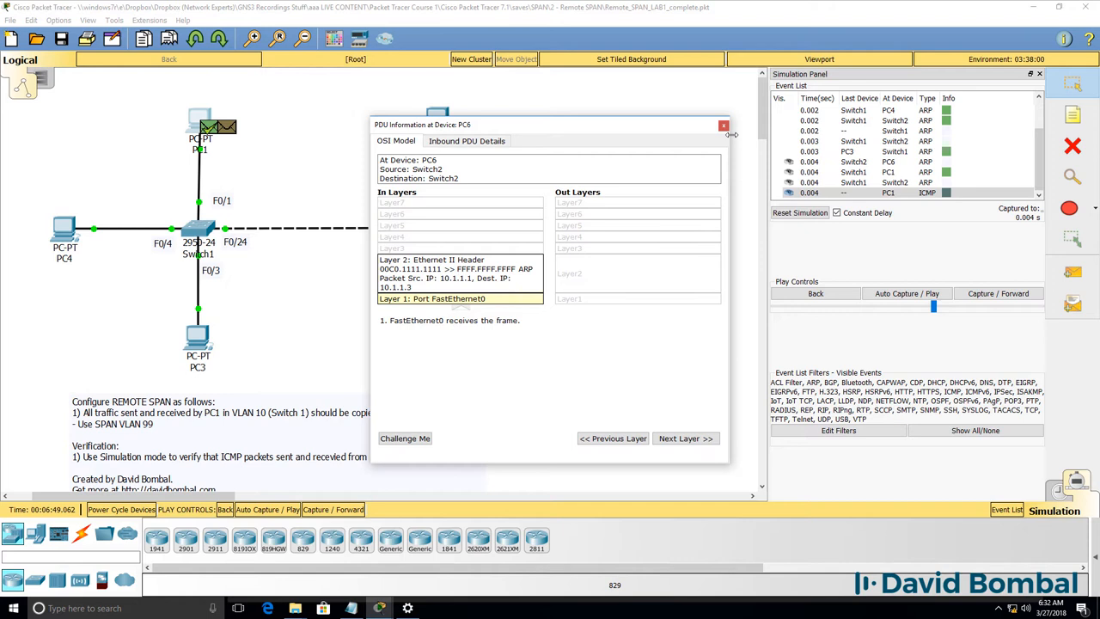
{"action": "left_click", "coordinate": [720, 124]}
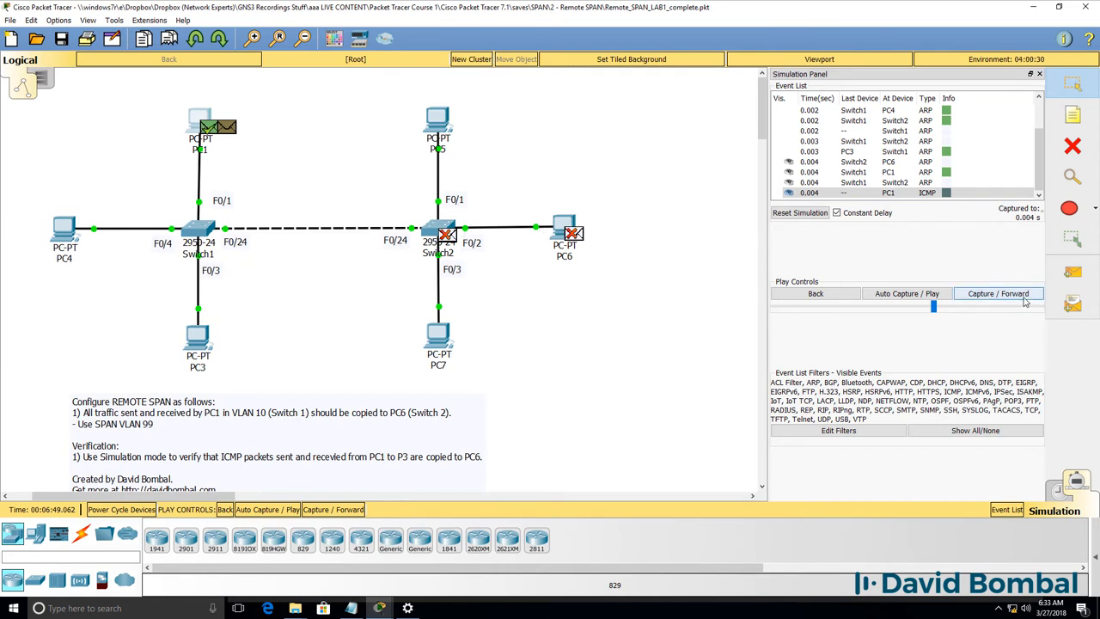
Inspect the ARP frame at PC6, noting its source MAC, then close the details.
{"action": "left_click", "coordinate": [998, 293]}
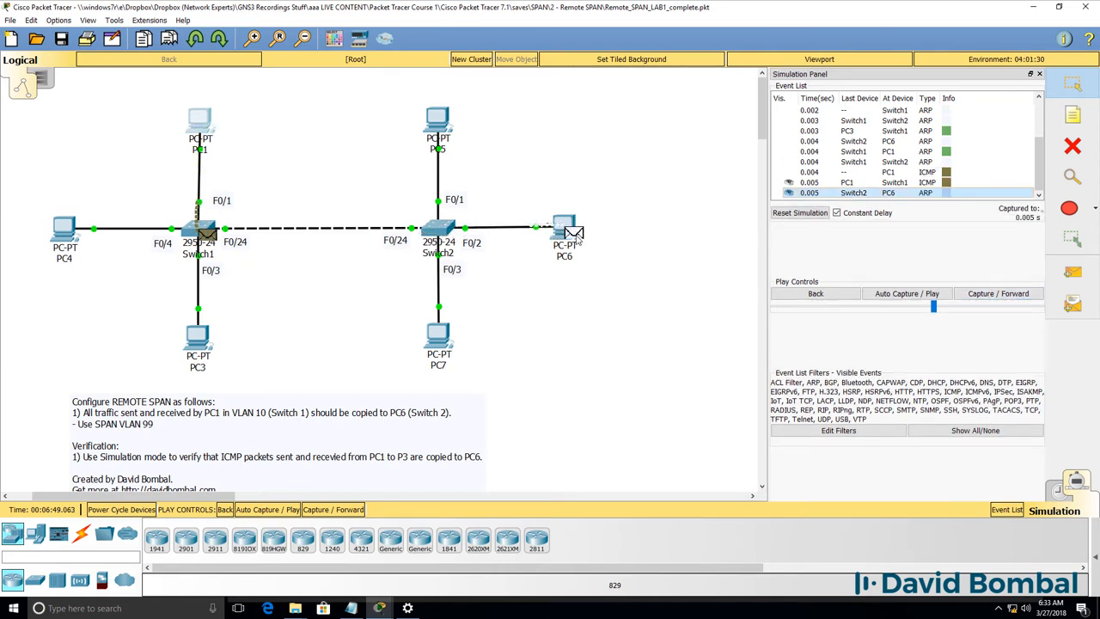
{"action": "left_click", "coordinate": [564, 230]}
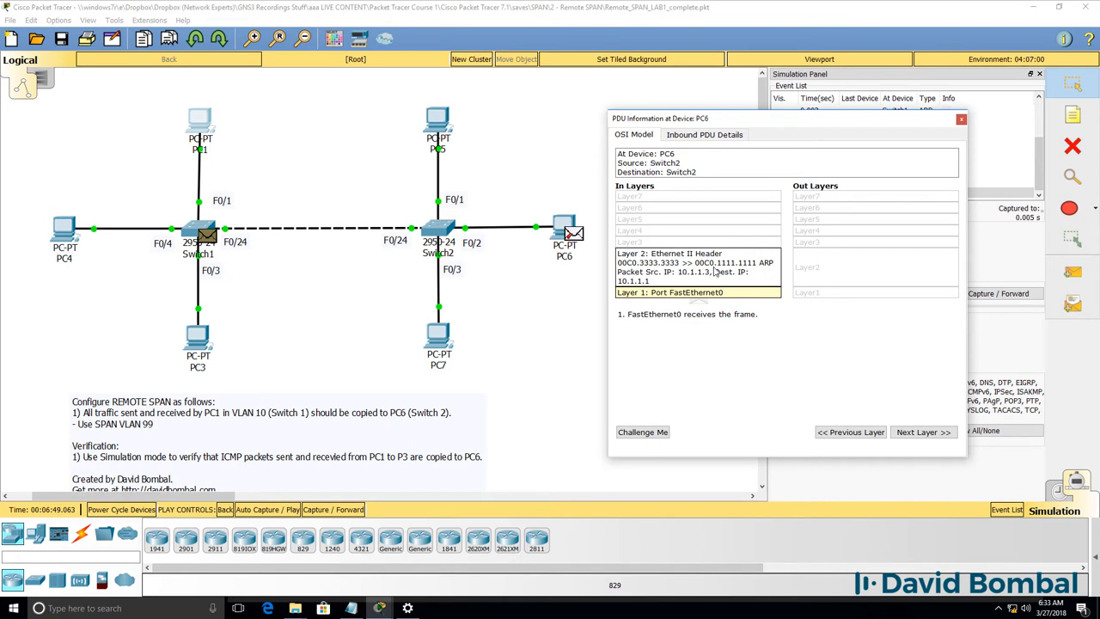
{"action": "left_click", "coordinate": [704, 134]}
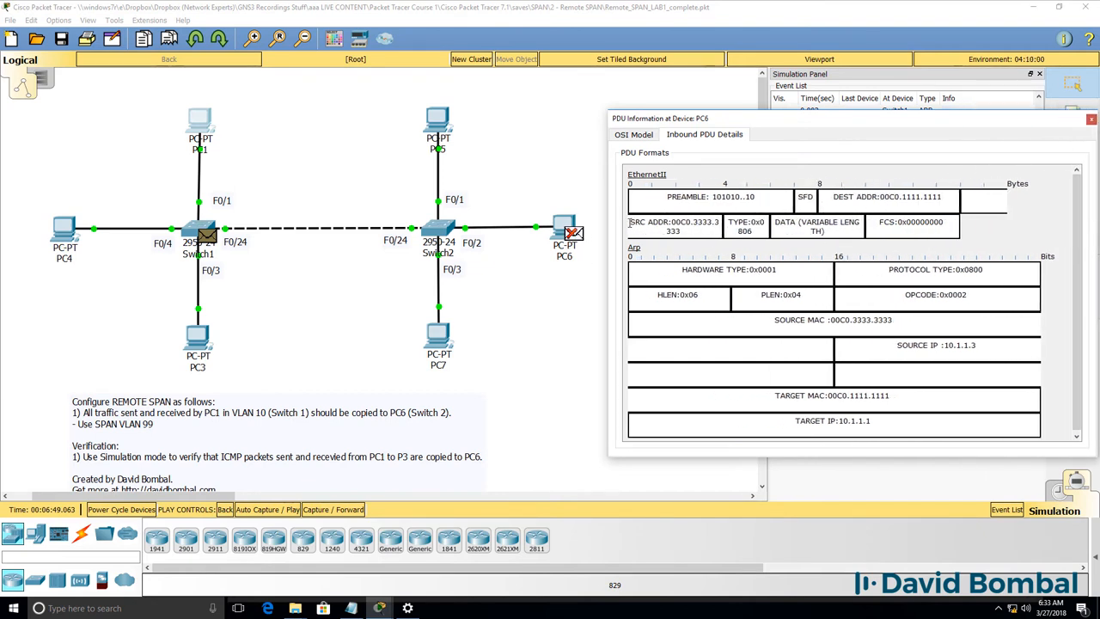
{"action": "double_click", "coordinate": [885, 196]}
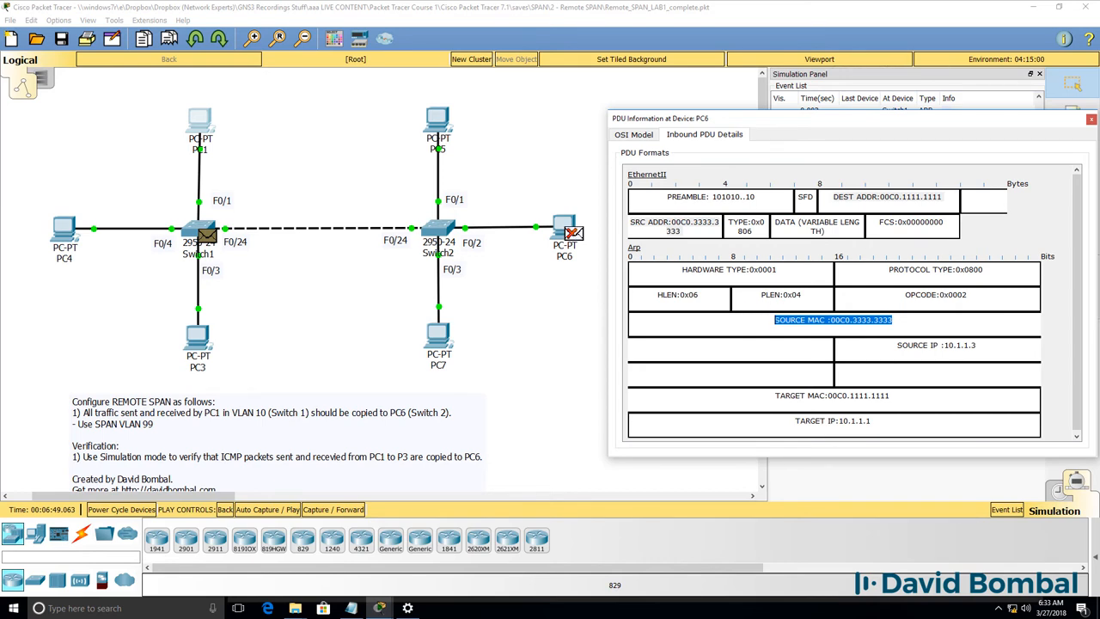
{"action": "left_click", "coordinate": [1088, 122]}
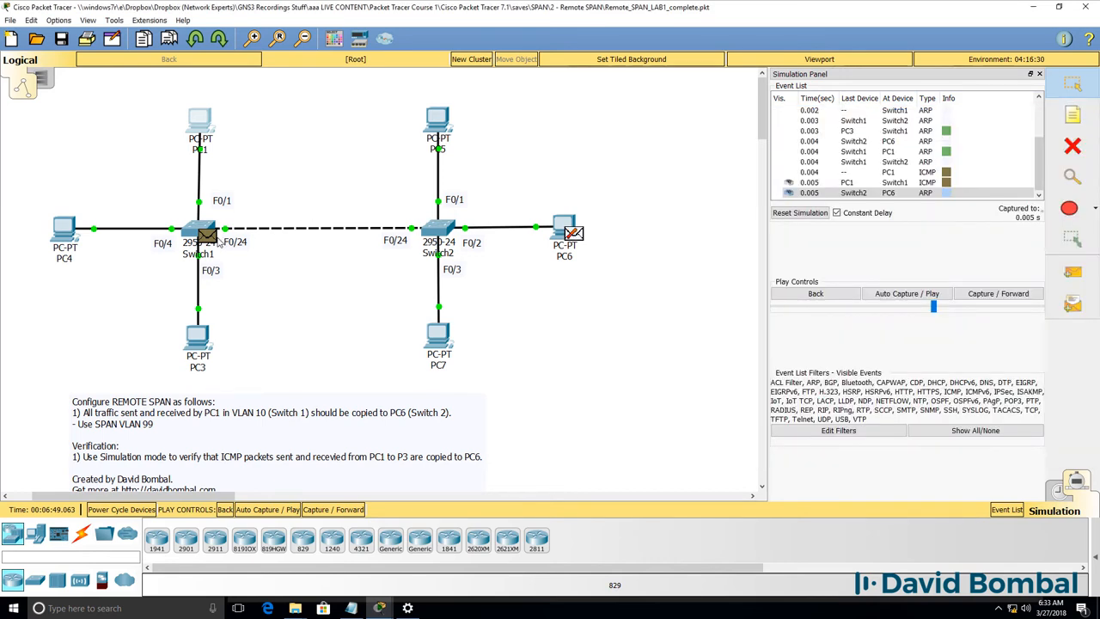
Inspect PC1's ICMP frame at Switch1, noting destination MAC and IP 10.1.1.3.
{"action": "left_click", "coordinate": [564, 235]}
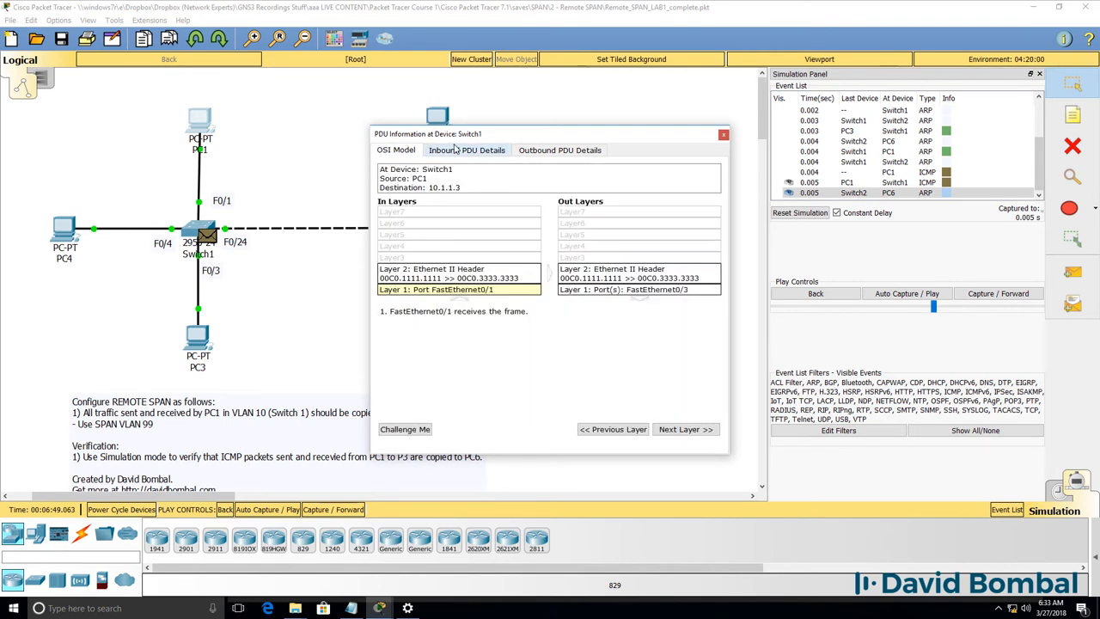
{"action": "left_click", "coordinate": [466, 150]}
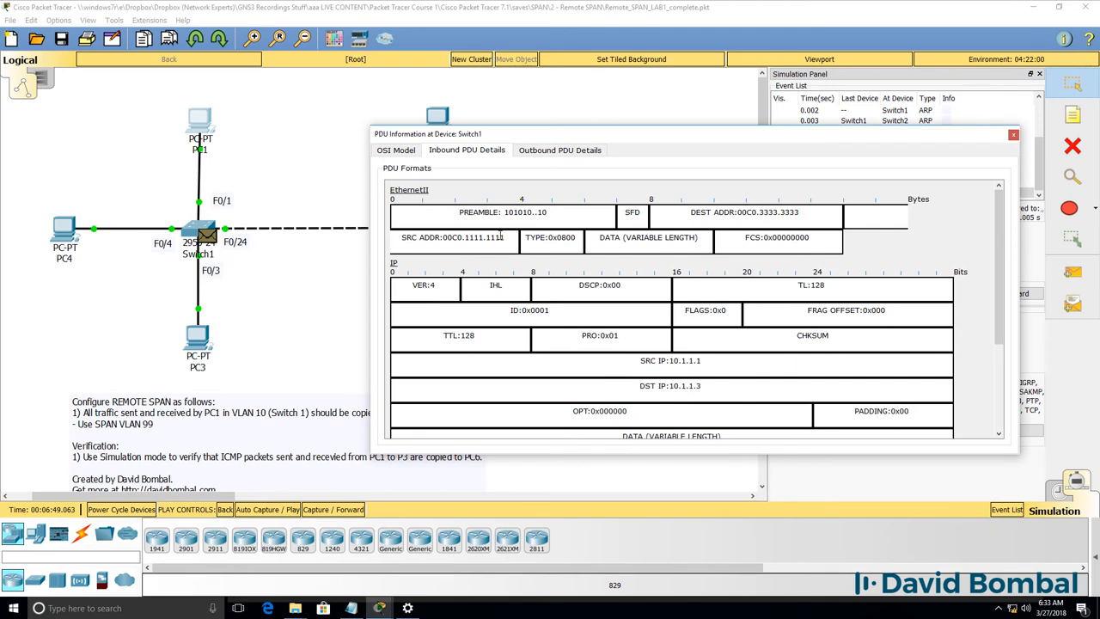
{"action": "double_click", "coordinate": [767, 212]}
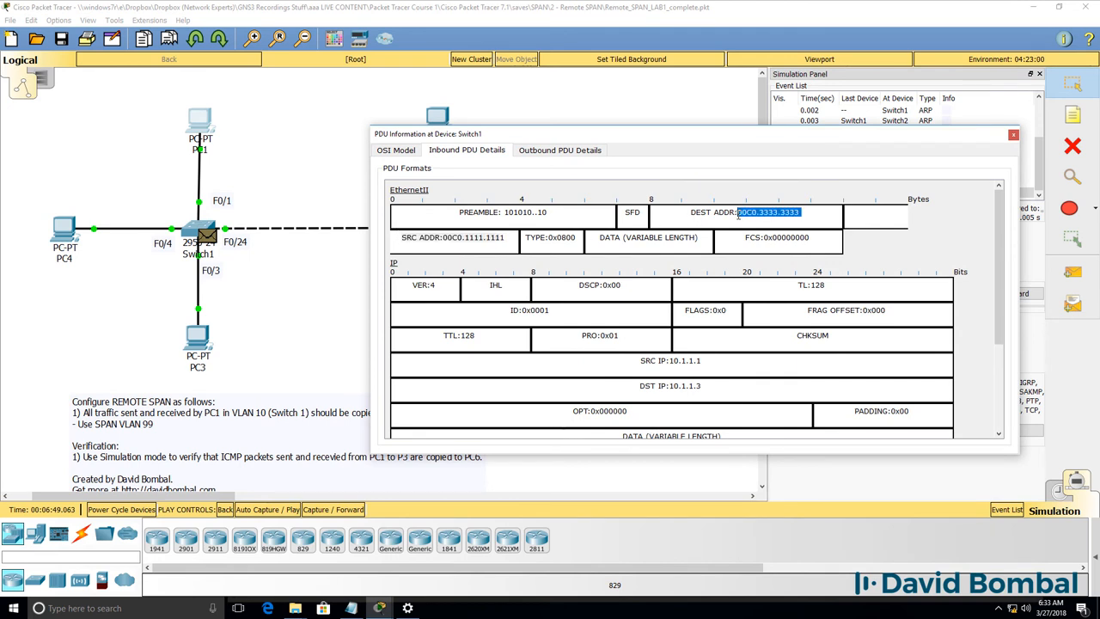
{"action": "left_click", "coordinate": [705, 361]}
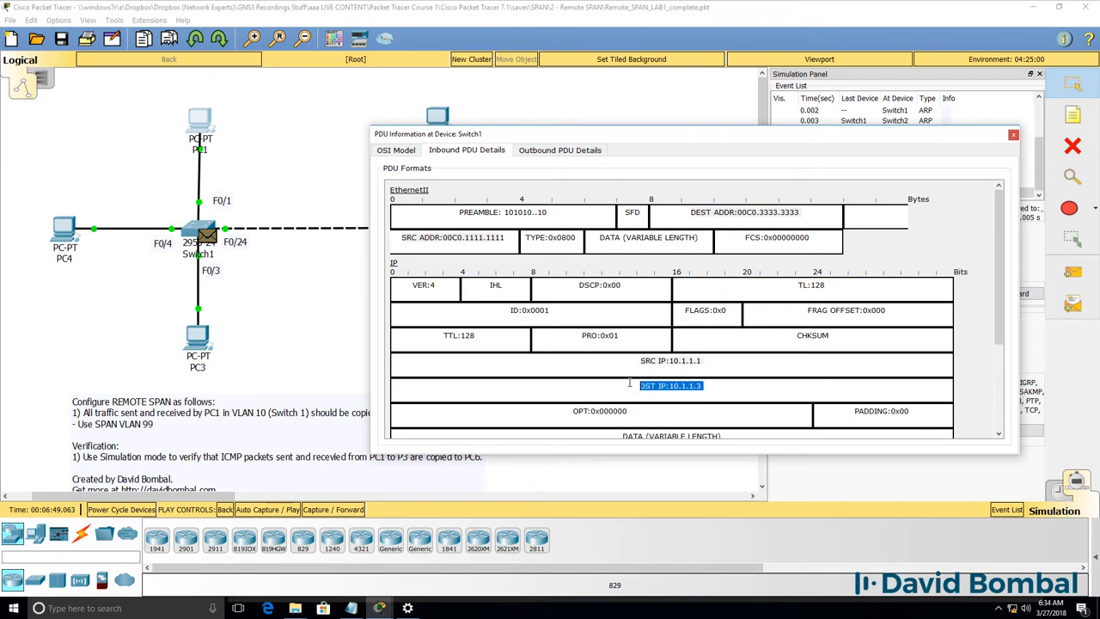
{"action": "scroll", "scroll_direction": "down", "scroll_amount": 3}
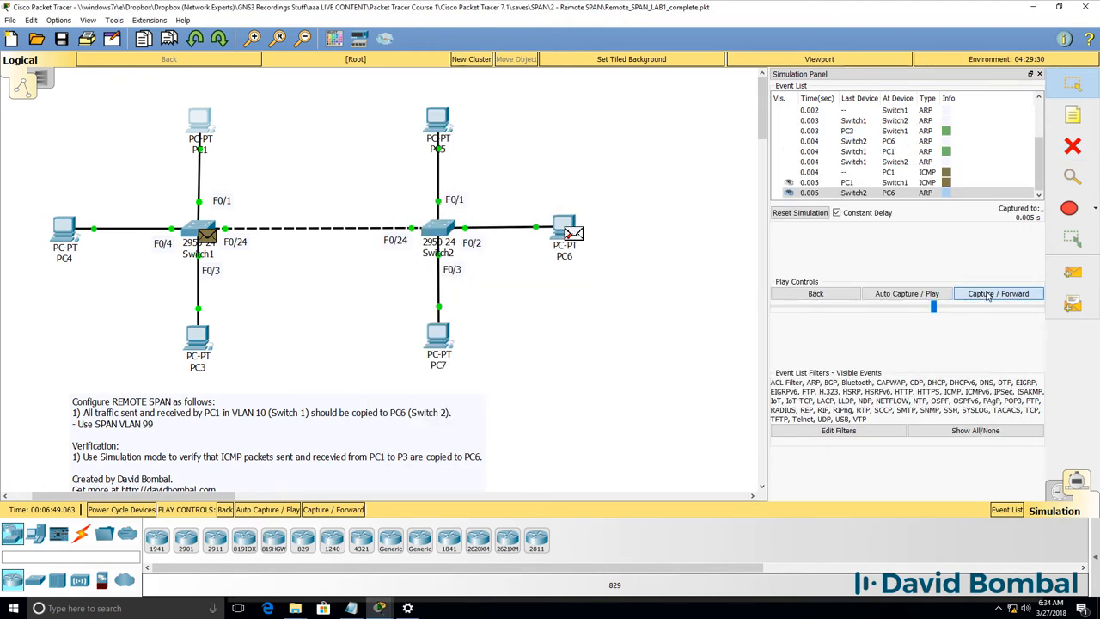
Step the ping to Switch2 and inspect the mirrored 802.1q-tagged frame's destination MAC.
{"action": "left_click", "coordinate": [997, 293]}
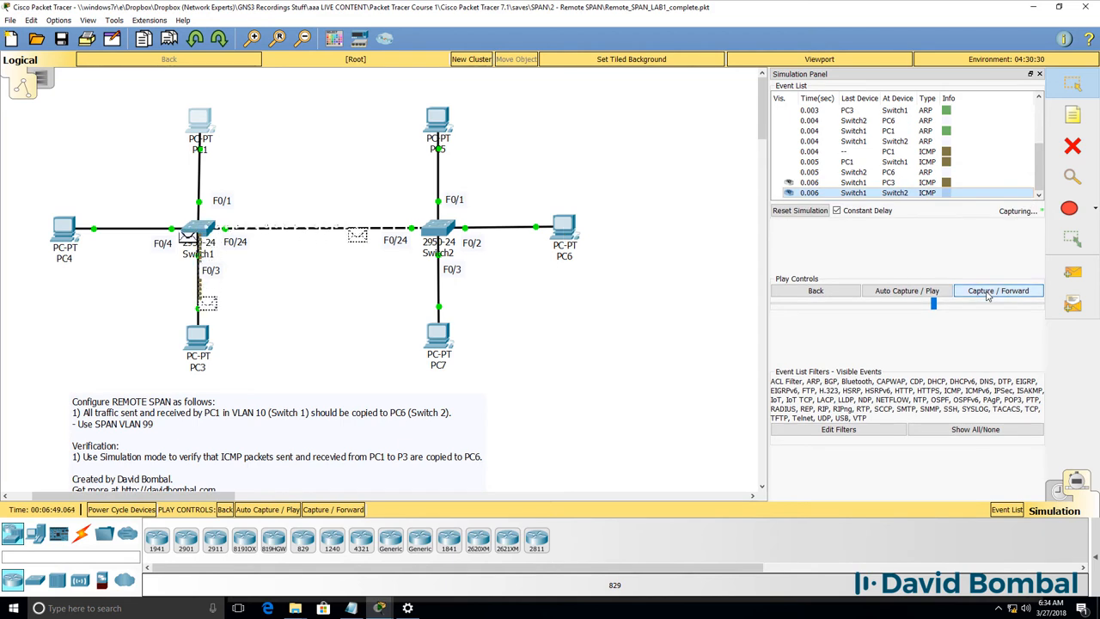
{"action": "left_click", "coordinate": [998, 291]}
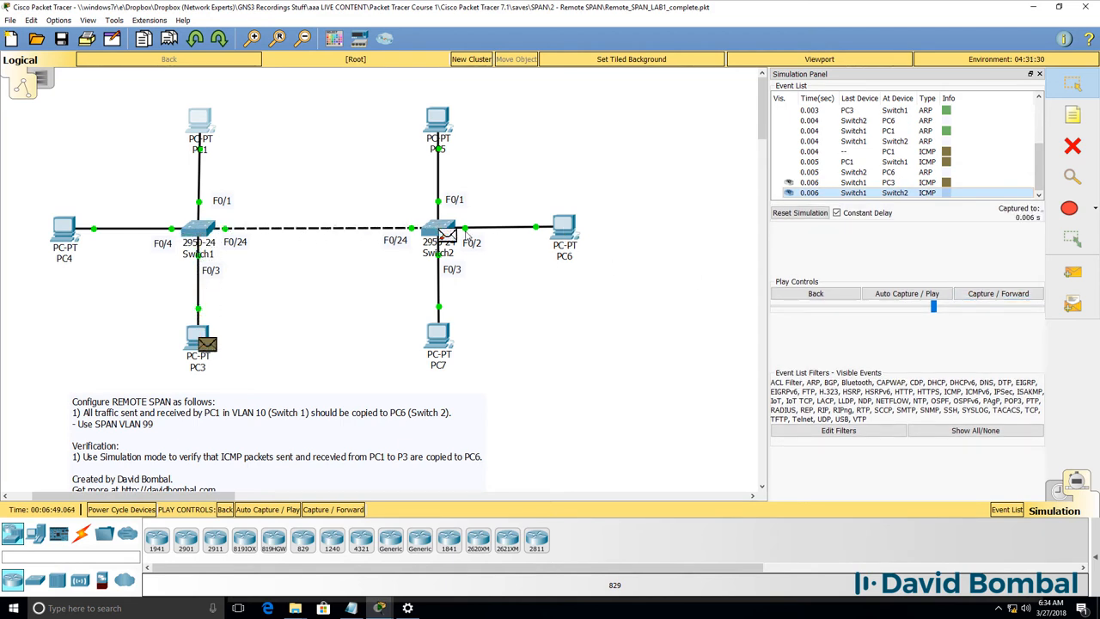
{"action": "left_click", "coordinate": [459, 239]}
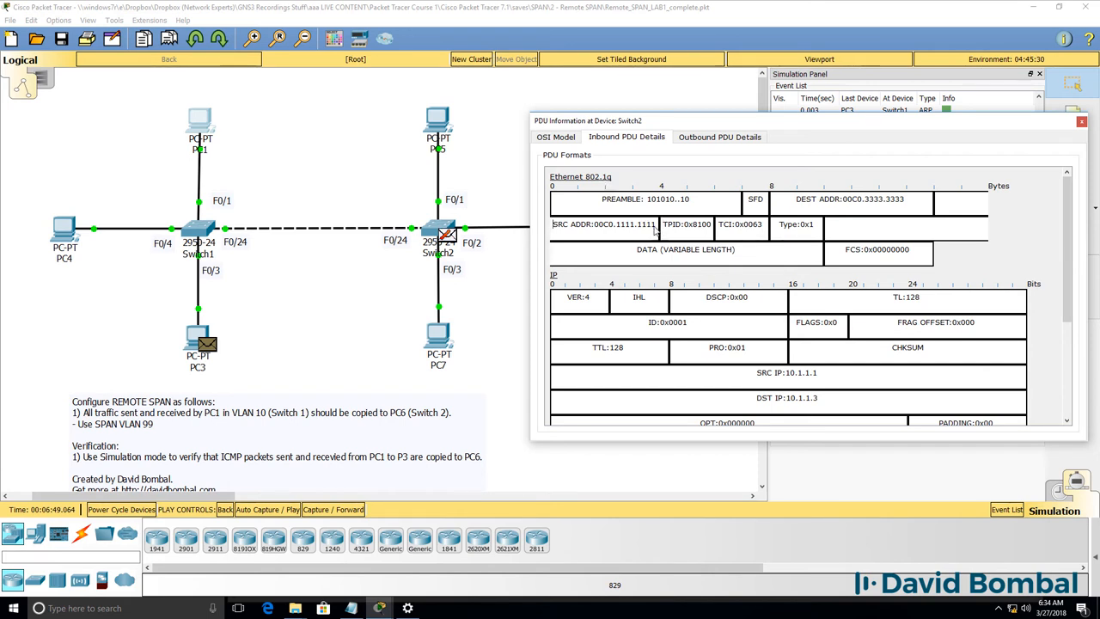
{"action": "double_click", "coordinate": [605, 226]}
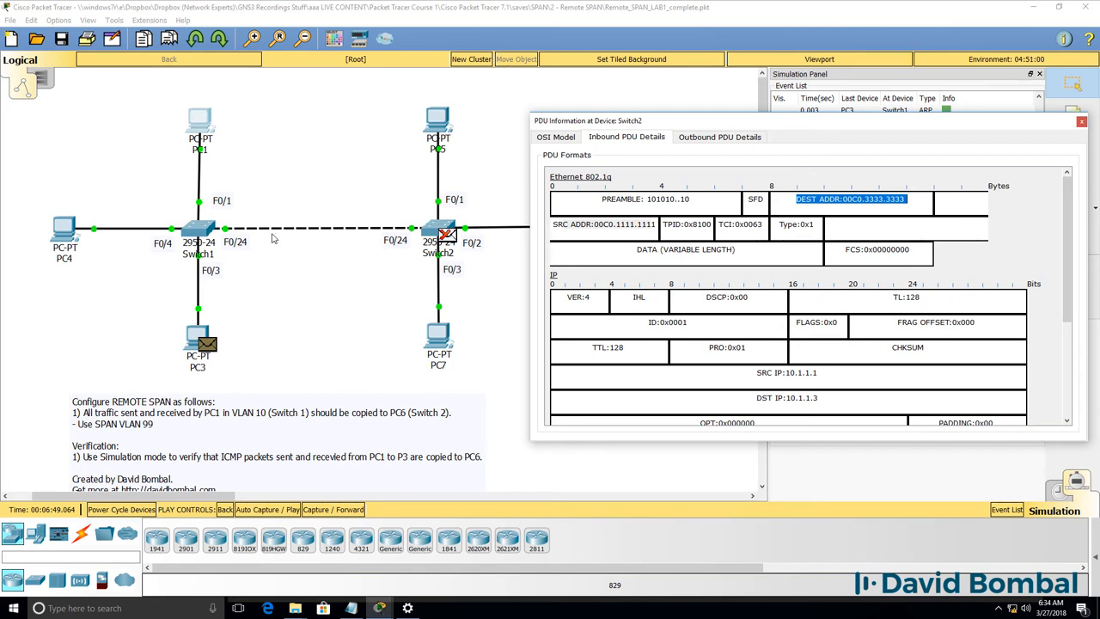
{"action": "mouse_move", "coordinate": [416, 248]}
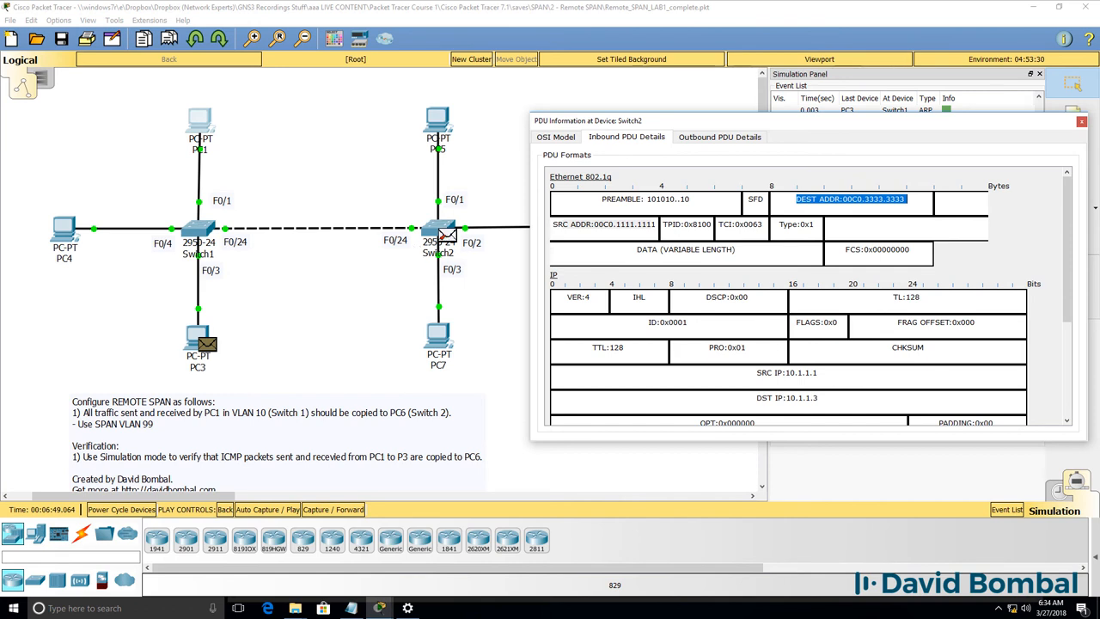
{"action": "scroll", "scroll_direction": "down", "scroll_amount": 3}
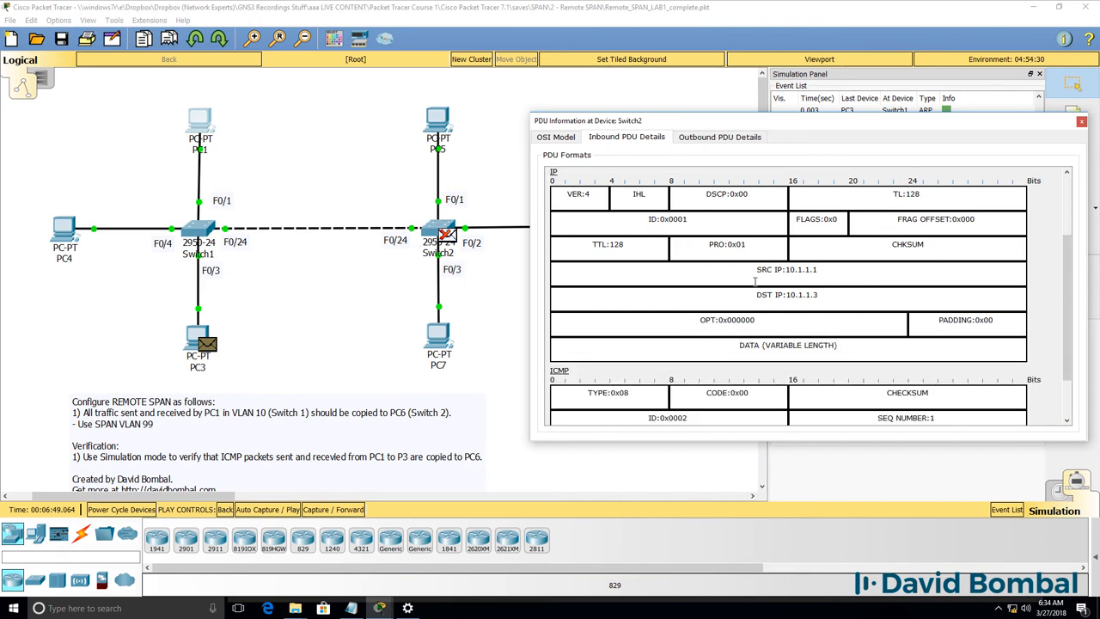
{"action": "scroll", "scroll_direction": "down", "scroll_amount": 3}
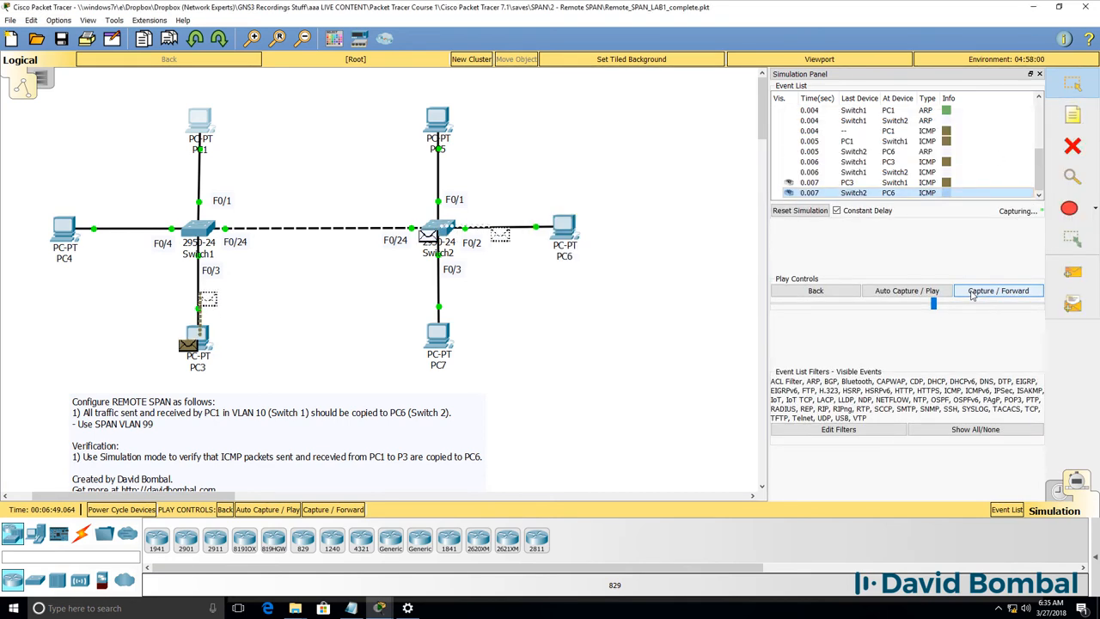
Step PC1's echo and PC3's reply copies to PC6, inspecting the received ICMP details.
{"action": "left_click", "coordinate": [998, 290]}
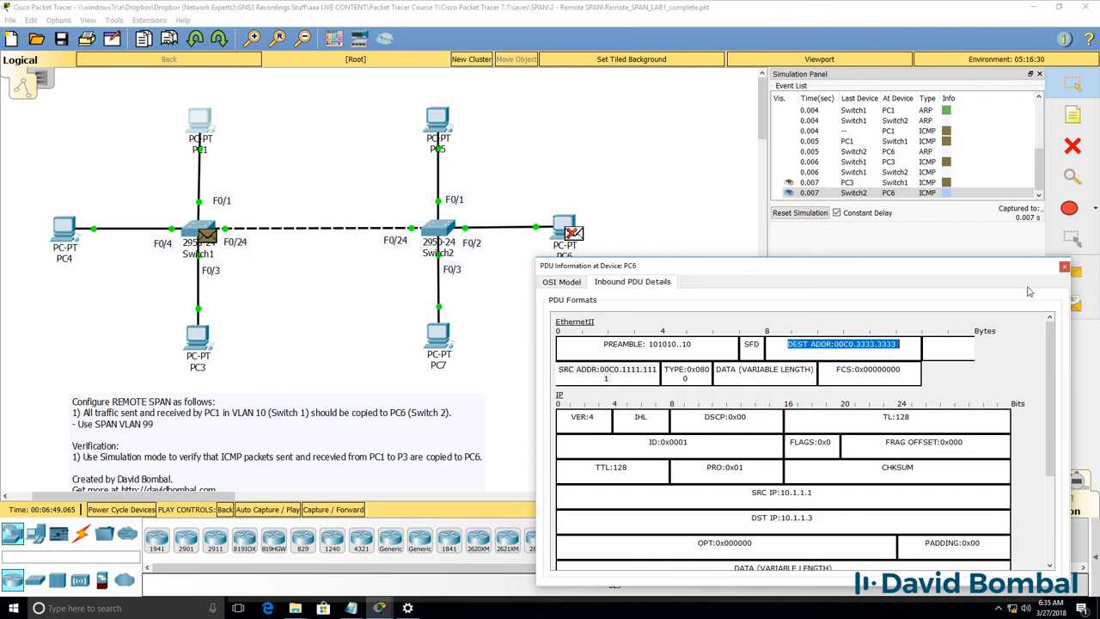
{"action": "left_click", "coordinate": [1063, 267]}
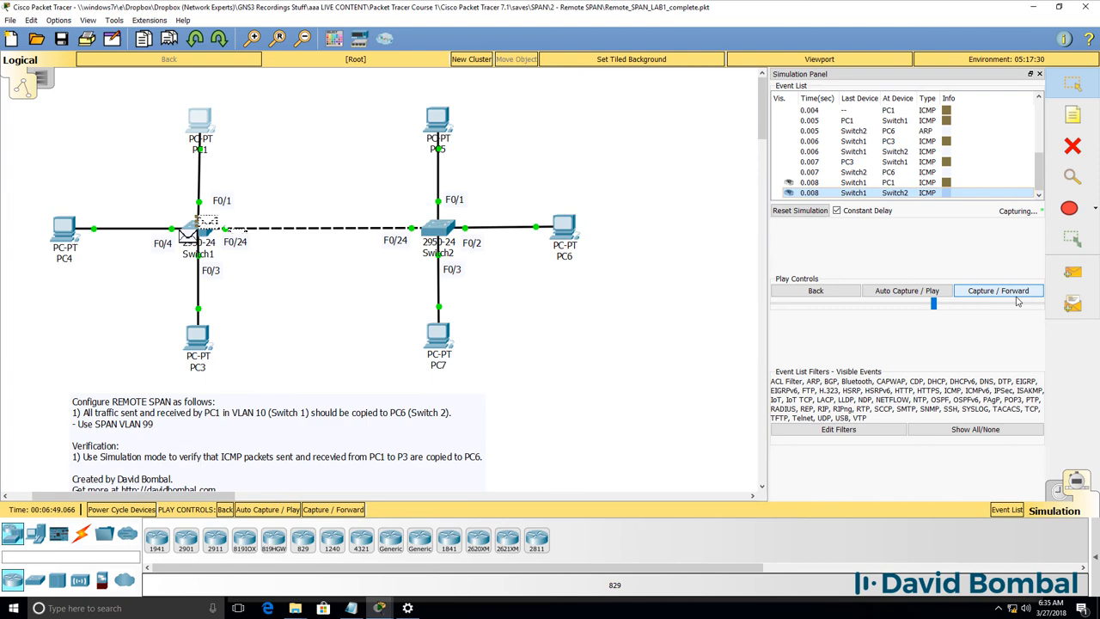
{"action": "left_click", "coordinate": [998, 291]}
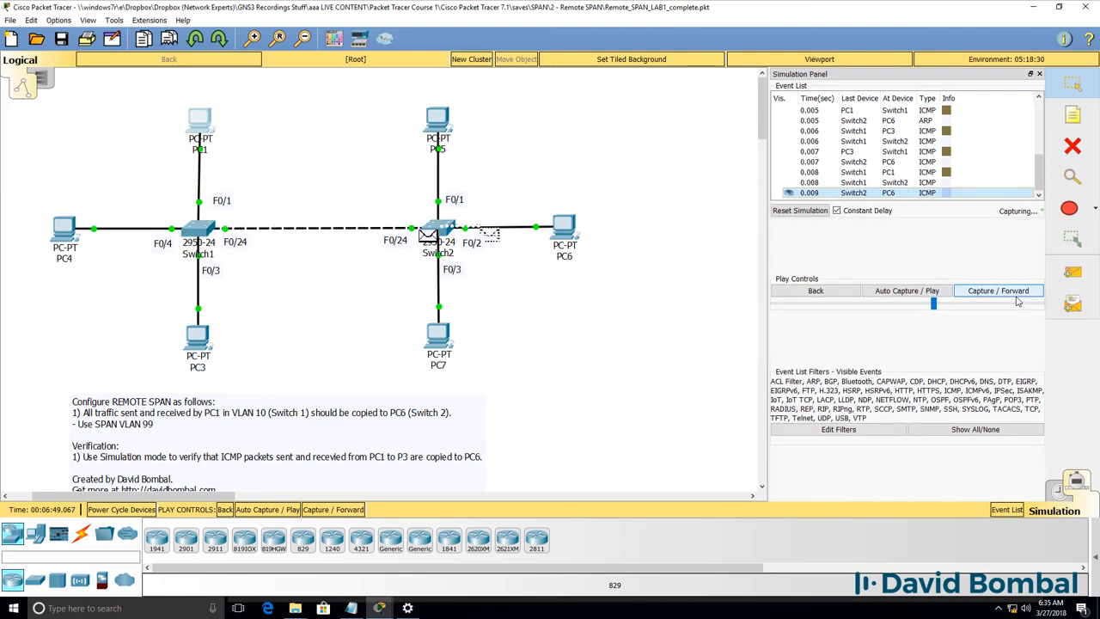
{"action": "left_click", "coordinate": [998, 291]}
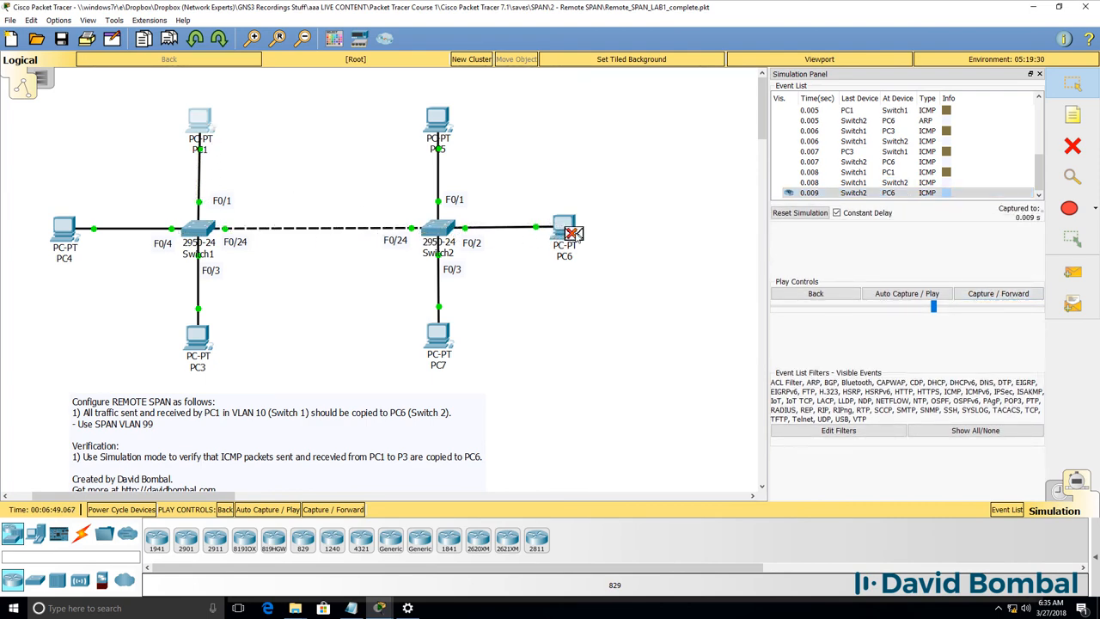
{"action": "left_click", "coordinate": [572, 233]}
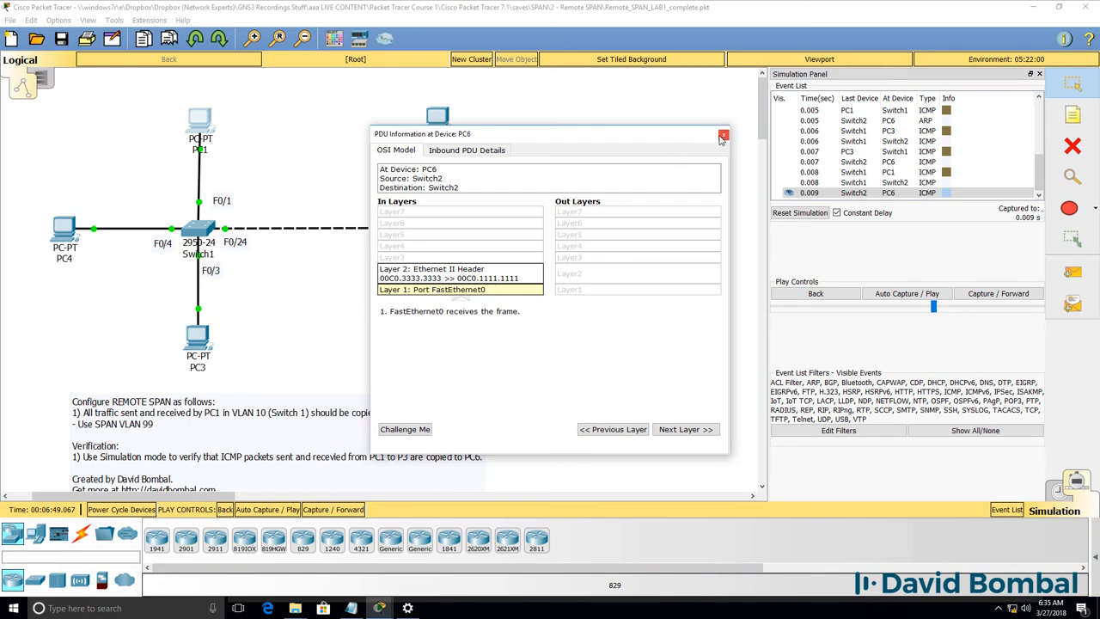
{"action": "left_click", "coordinate": [722, 136]}
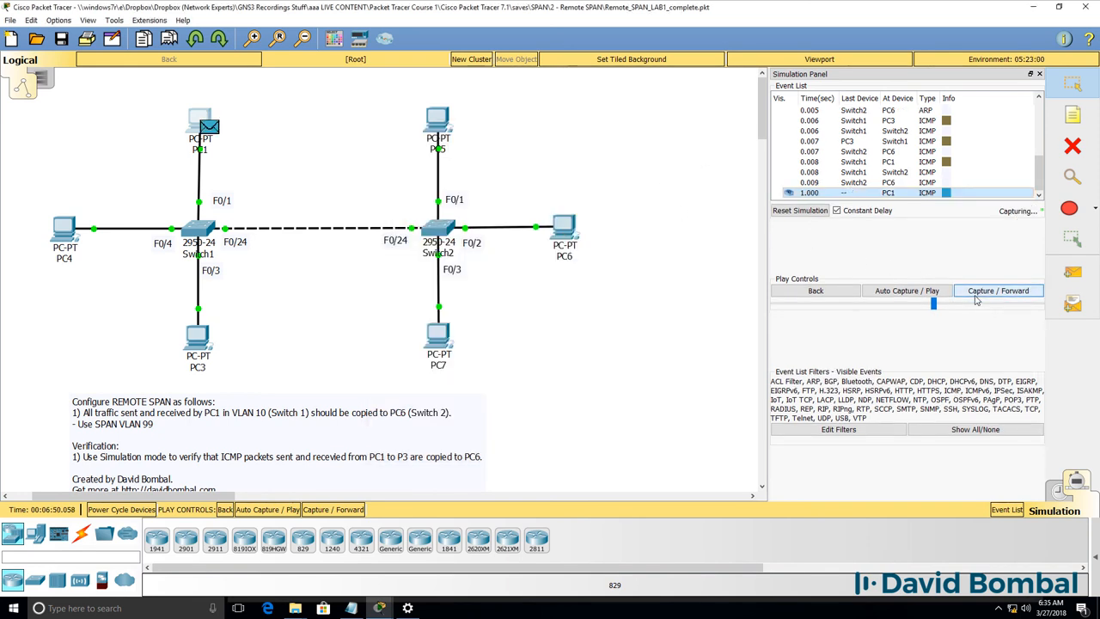
Forward two more PC1-to-PC3 pings until PC6 receives mirrored copies of each echo and reply.
{"action": "left_click", "coordinate": [998, 290]}
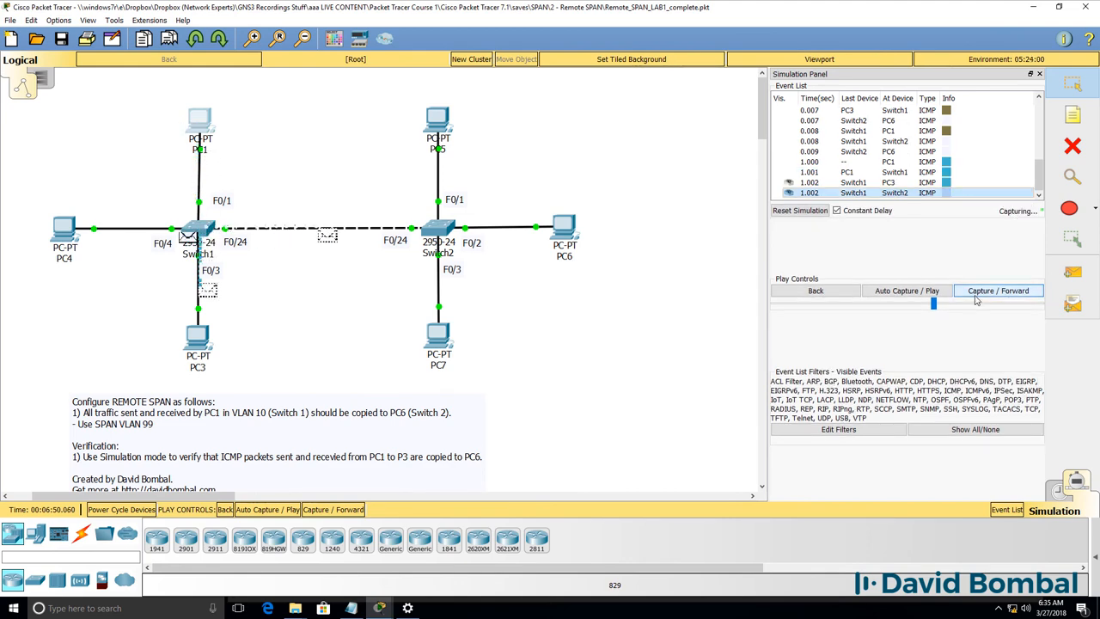
{"action": "left_click", "coordinate": [998, 290]}
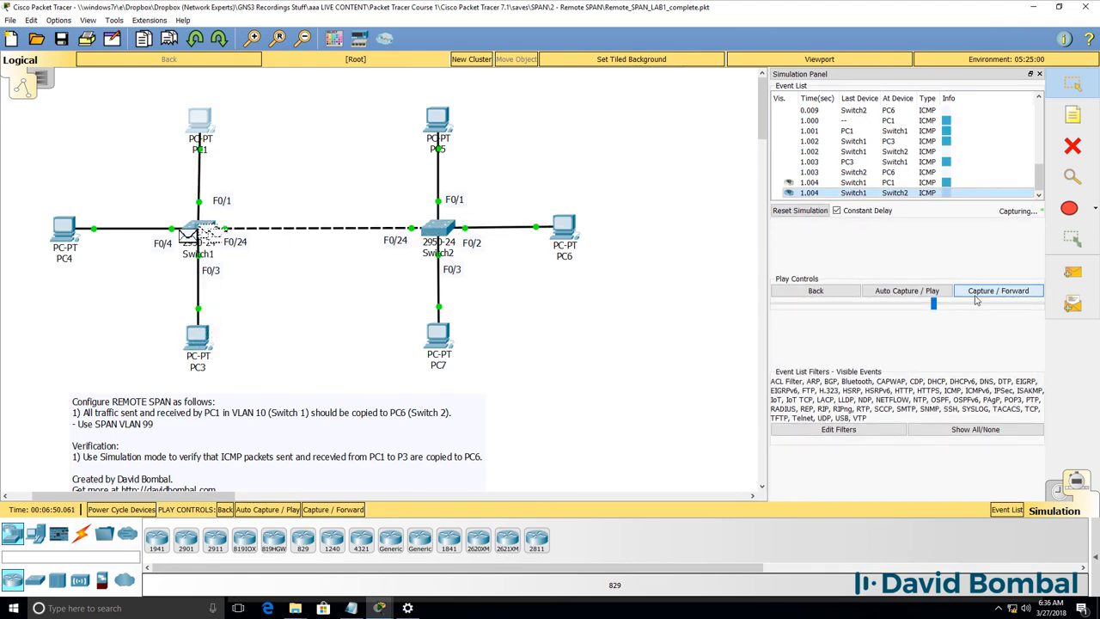
{"action": "left_click", "coordinate": [998, 291]}
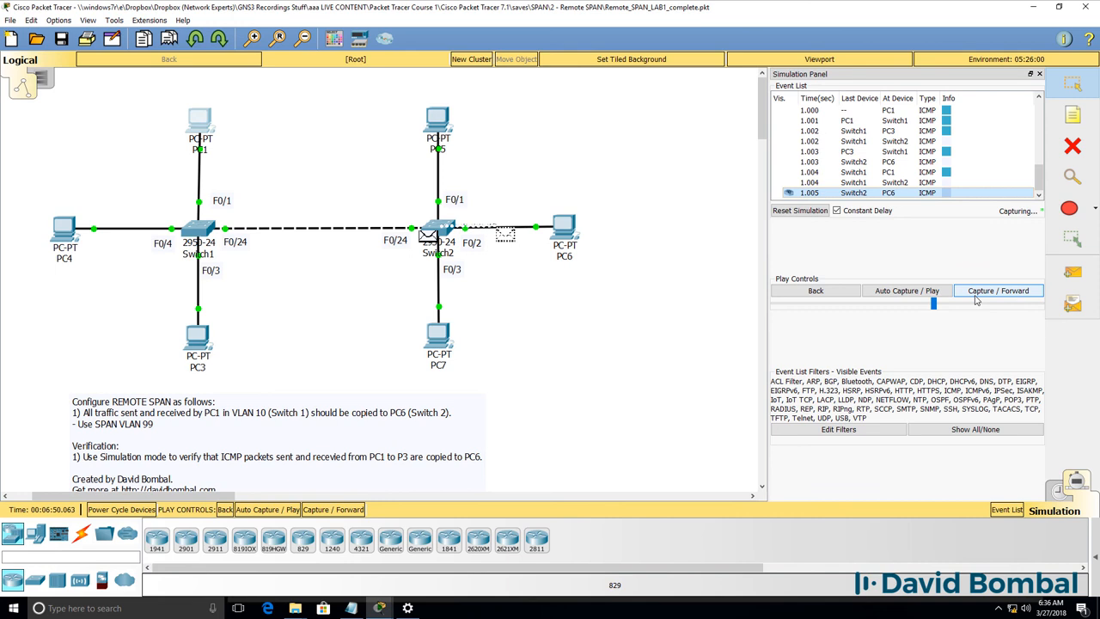
{"action": "left_click", "coordinate": [998, 289]}
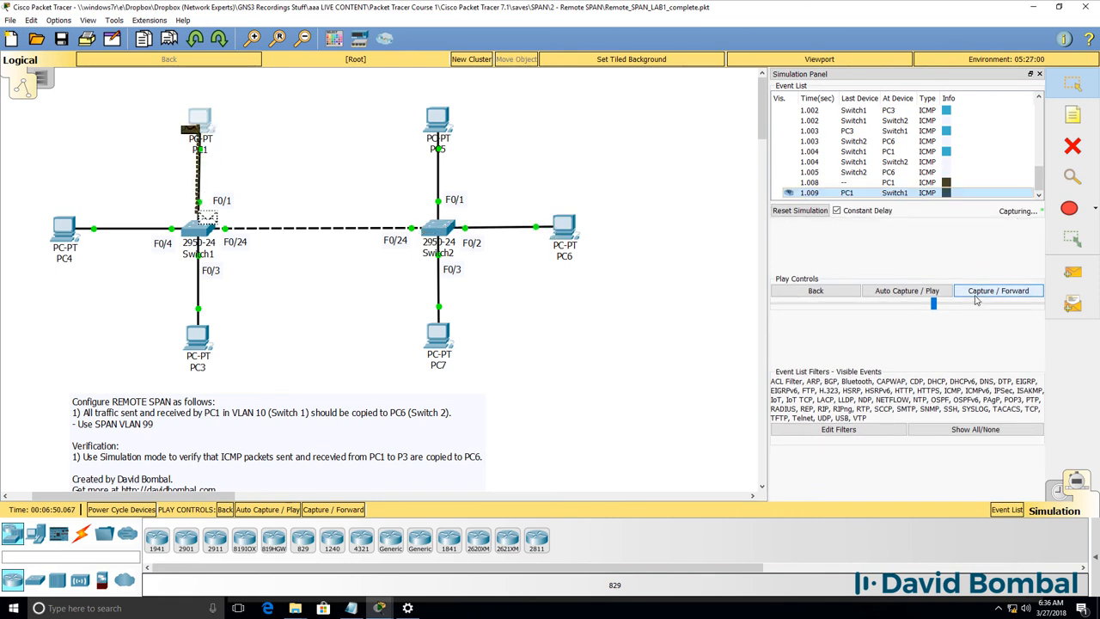
{"action": "left_click", "coordinate": [998, 293]}
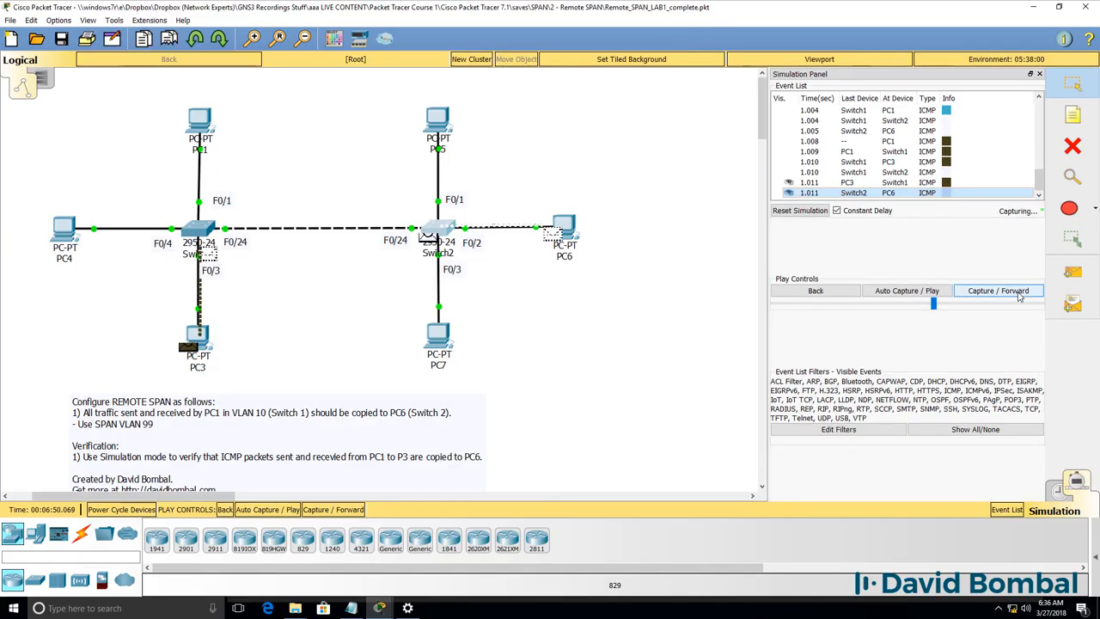
{"action": "left_click", "coordinate": [998, 291]}
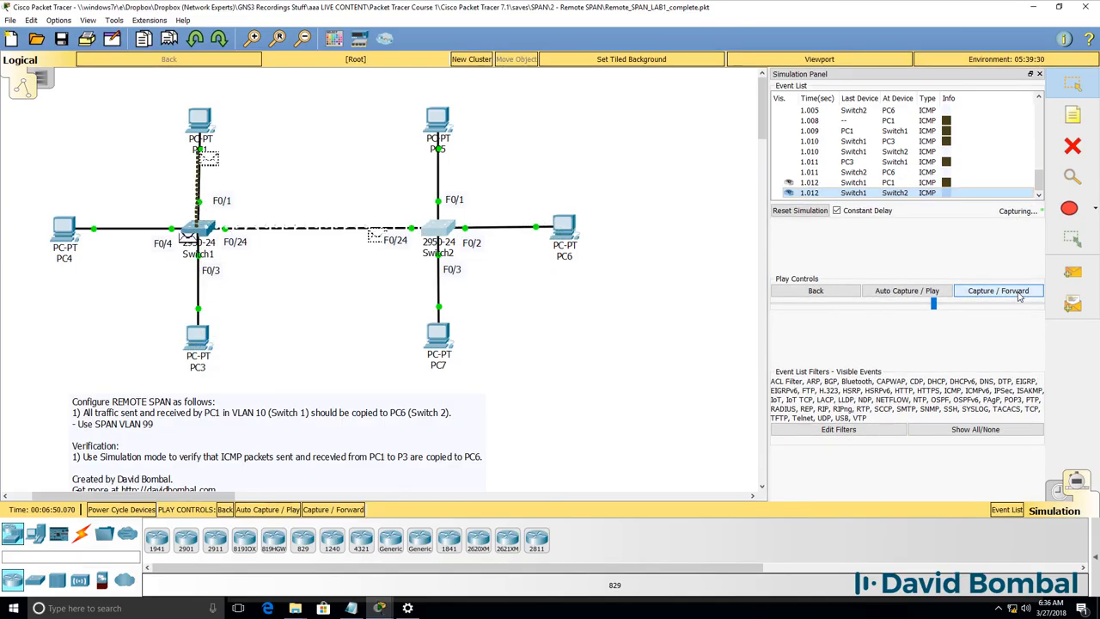
{"action": "left_click", "coordinate": [998, 293]}
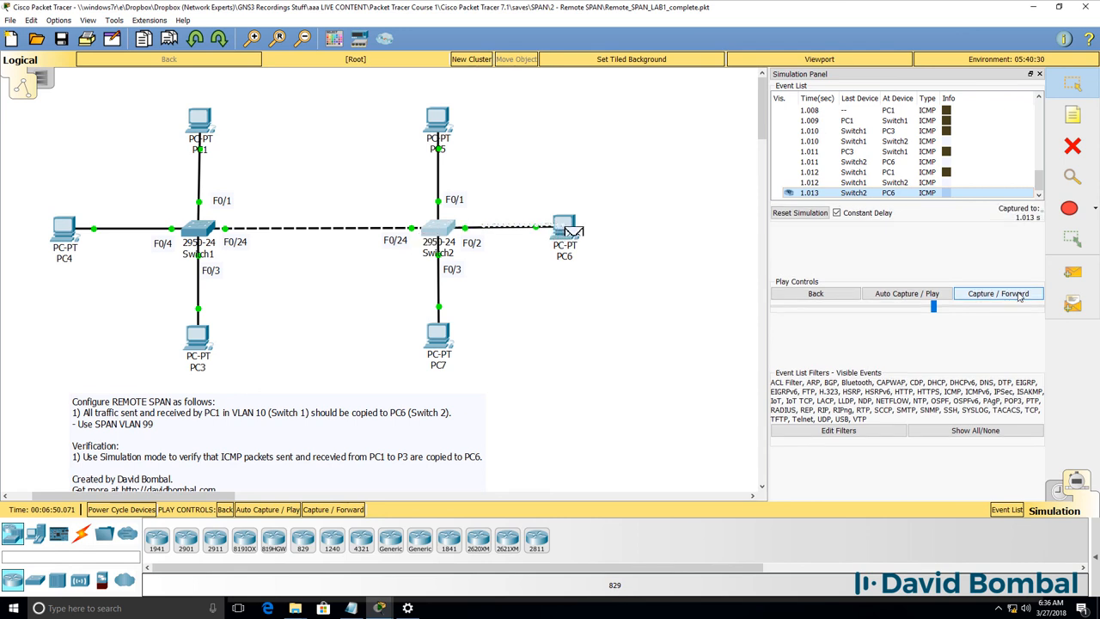